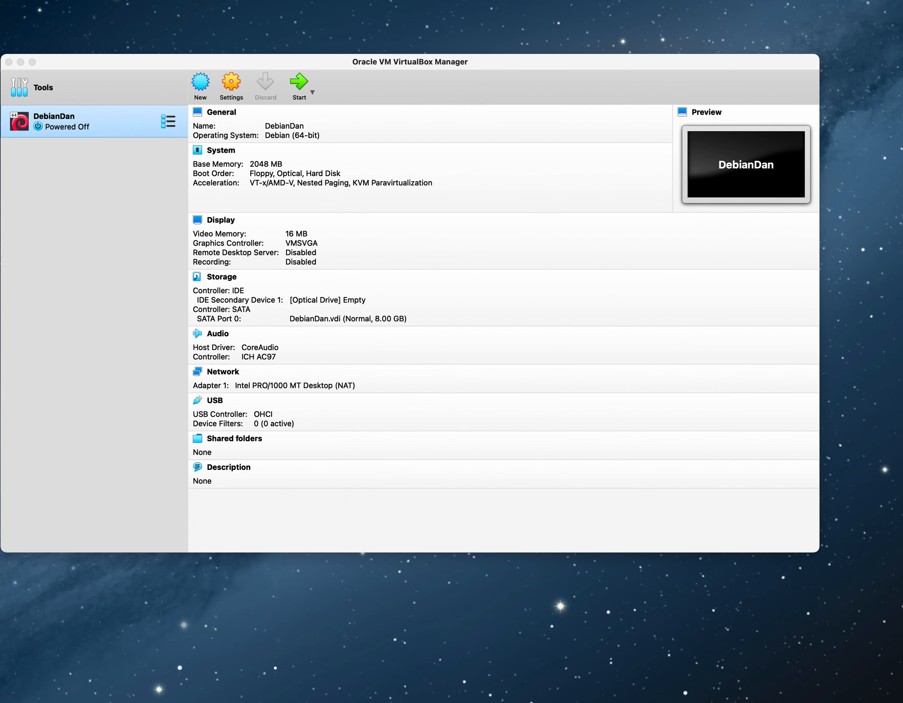
Start the Create Virtual Machine wizard from the toolbar's New button
{"action": "left_click", "coordinate": [200, 83]}
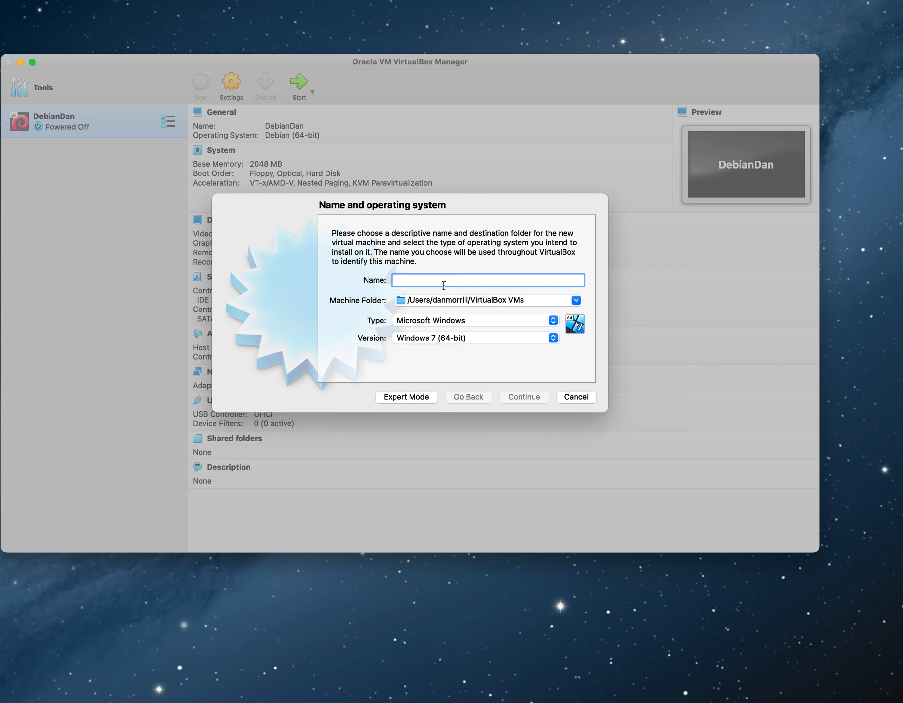
Enter the machine name so the version resolves to Windows 2019 (64-bit)
{"action": "type", "text": "Windows 10"}
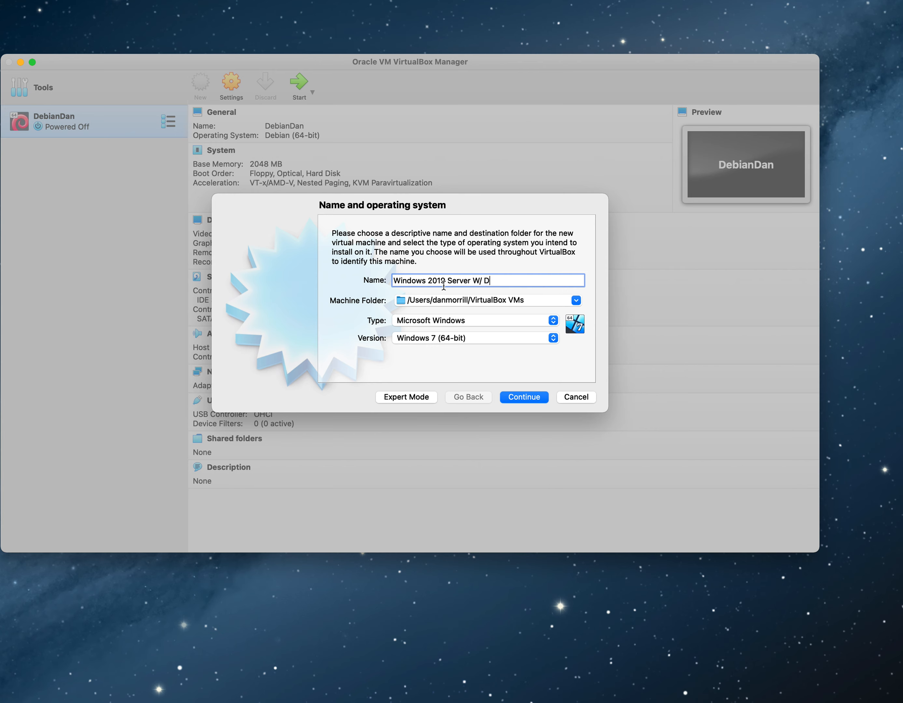
{"action": "type", "text": "esktop"}
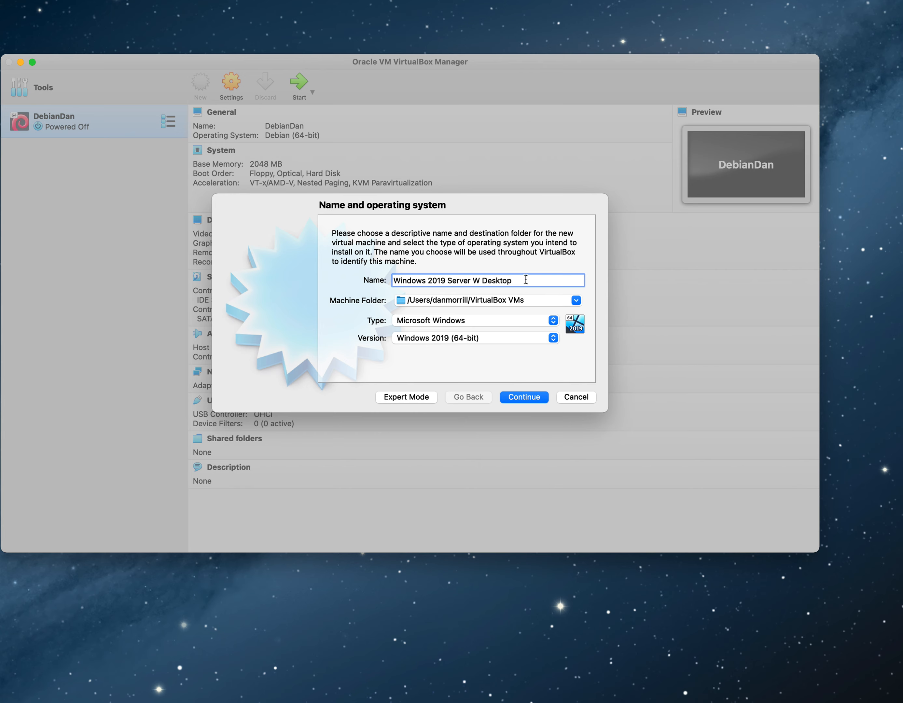
{"action": "mouse_move", "coordinate": [495, 480]}
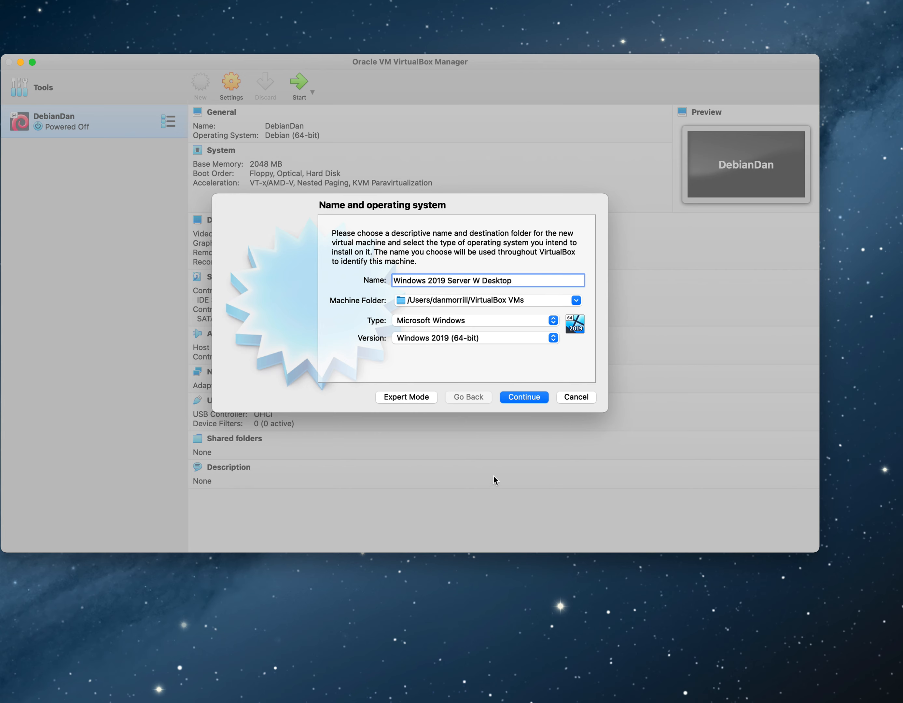
{"action": "mouse_move", "coordinate": [617, 380]}
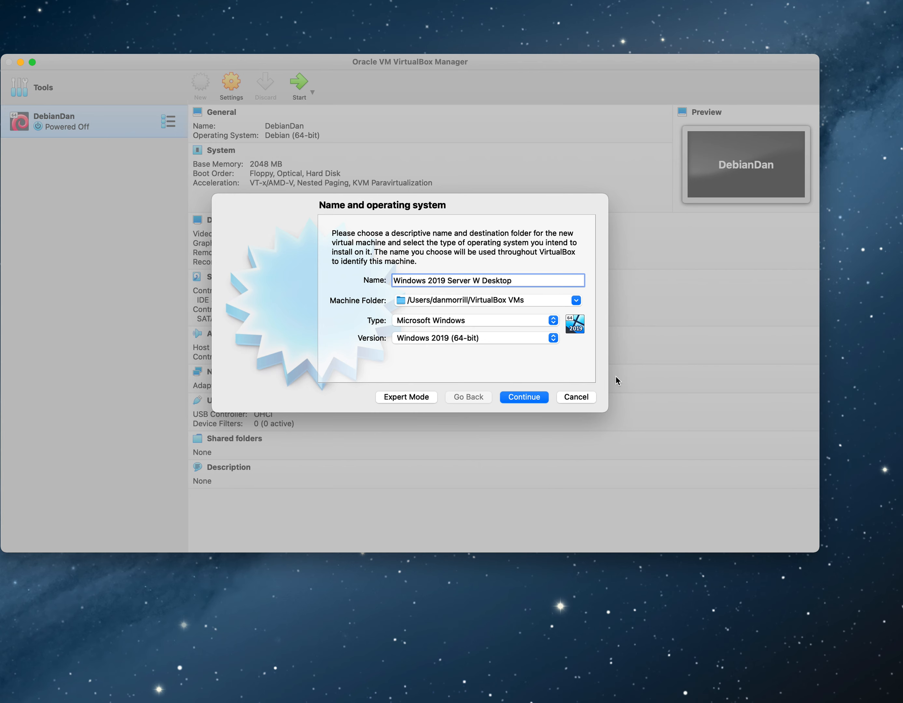
{"action": "mouse_move", "coordinate": [523, 286]}
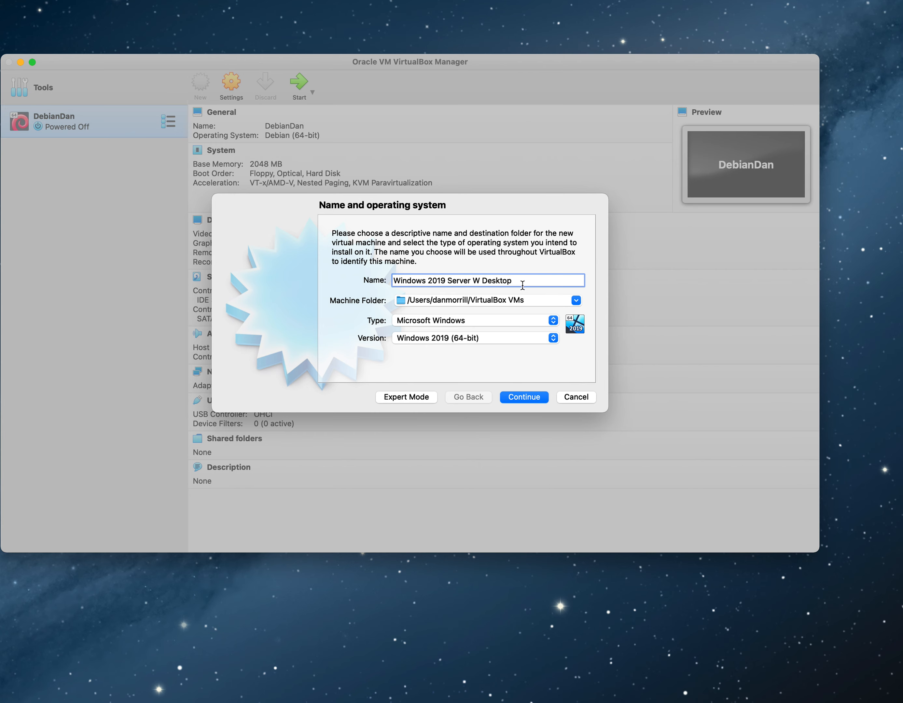
{"action": "mouse_move", "coordinate": [503, 342]}
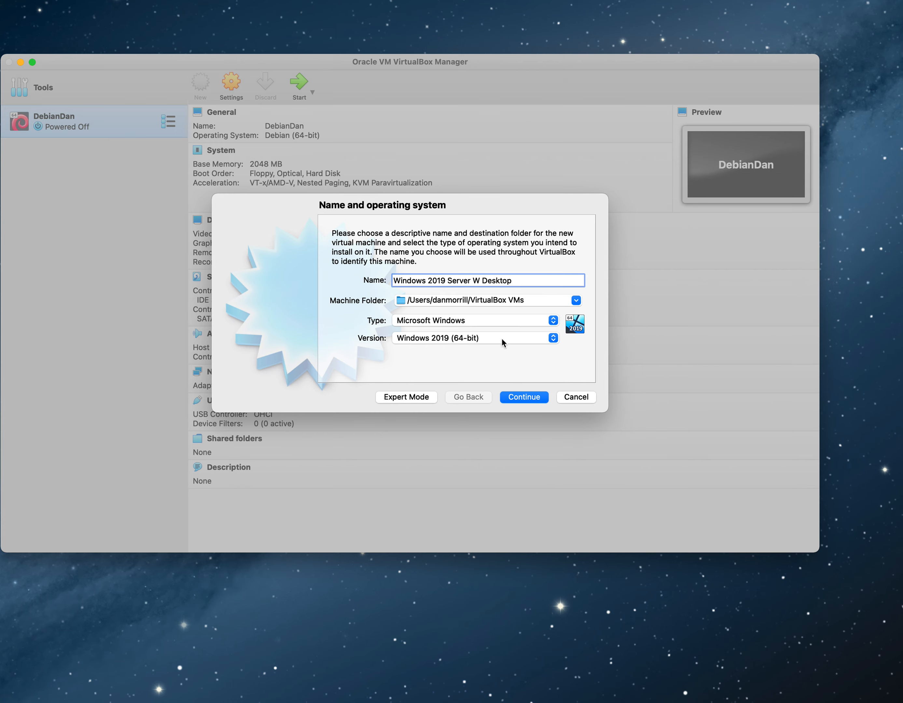
Raise the machine's memory to 4096 MB and continue to the hard disk step
{"action": "left_click", "coordinate": [524, 397]}
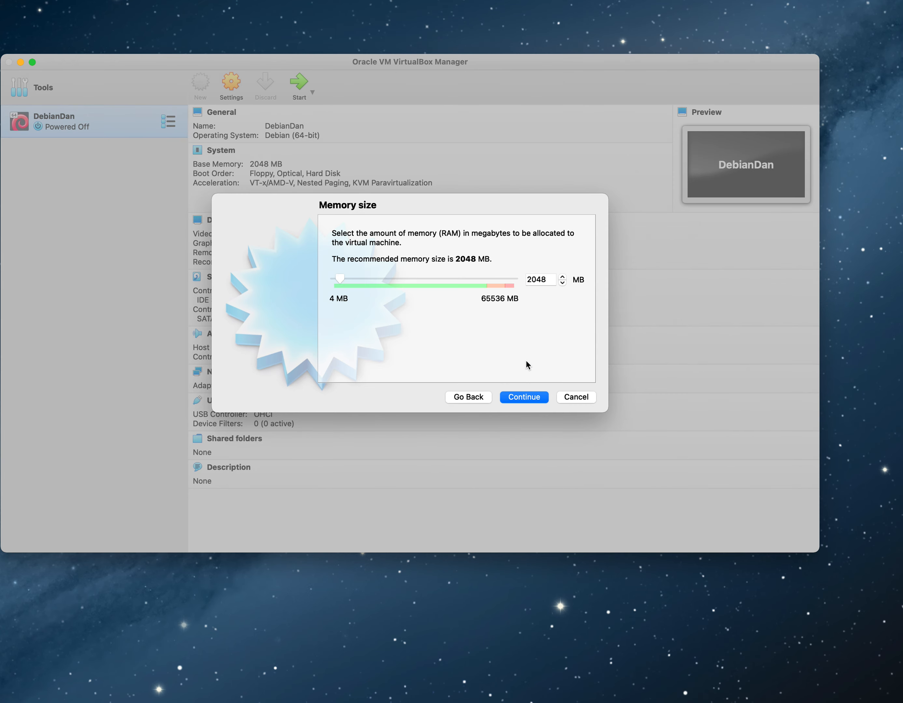
{"action": "left_click_drag", "start_coordinate": [339, 280], "coordinate": [347, 282]}
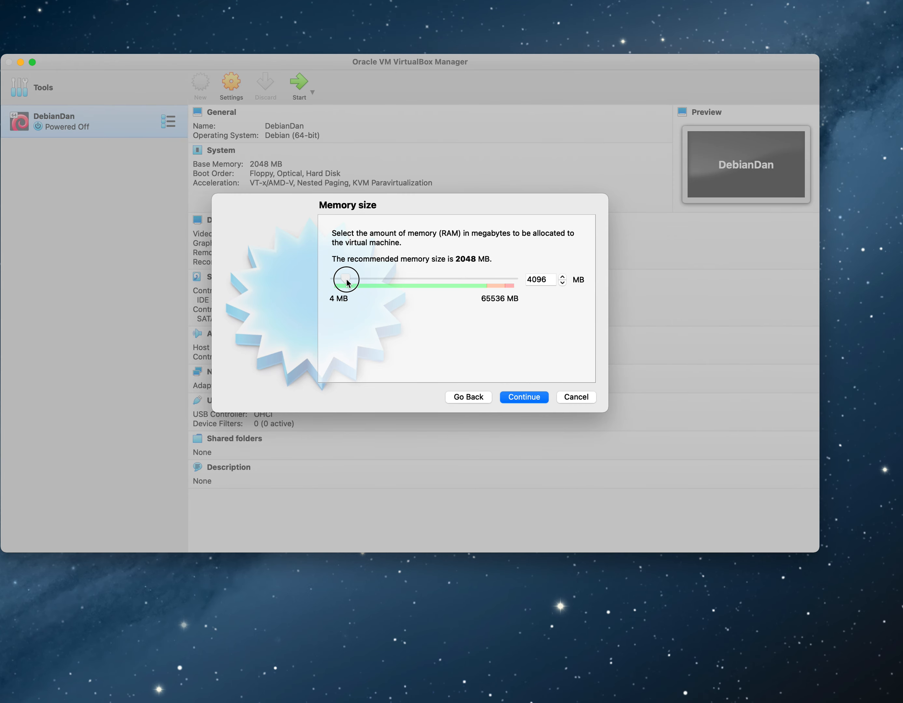
{"action": "left_click", "coordinate": [523, 396]}
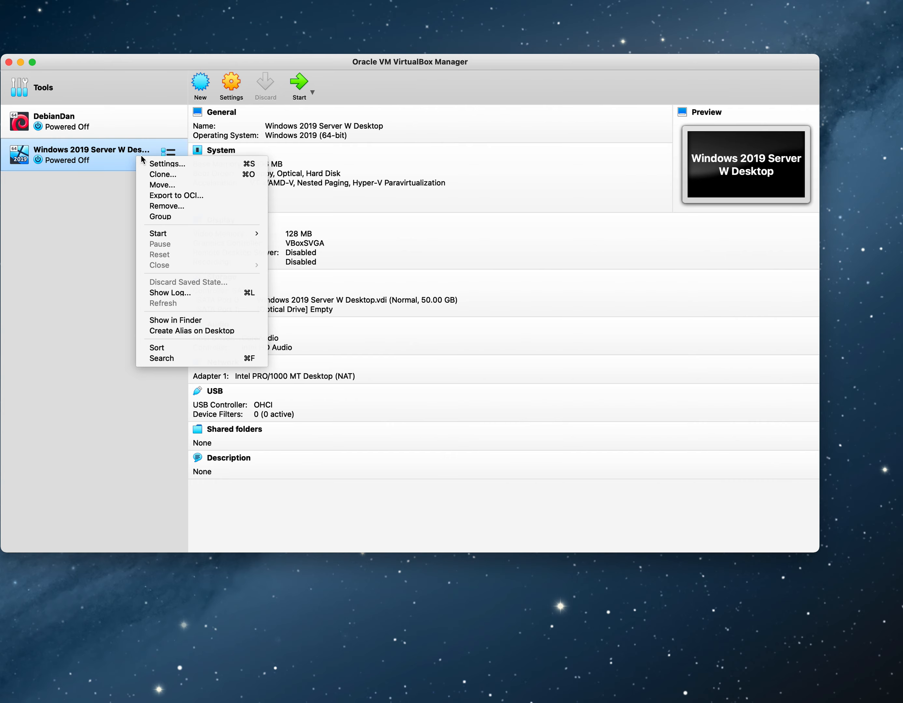
Review the Display settings, then bring up the Storage devices with the SATA controller
{"action": "left_click", "coordinate": [167, 164]}
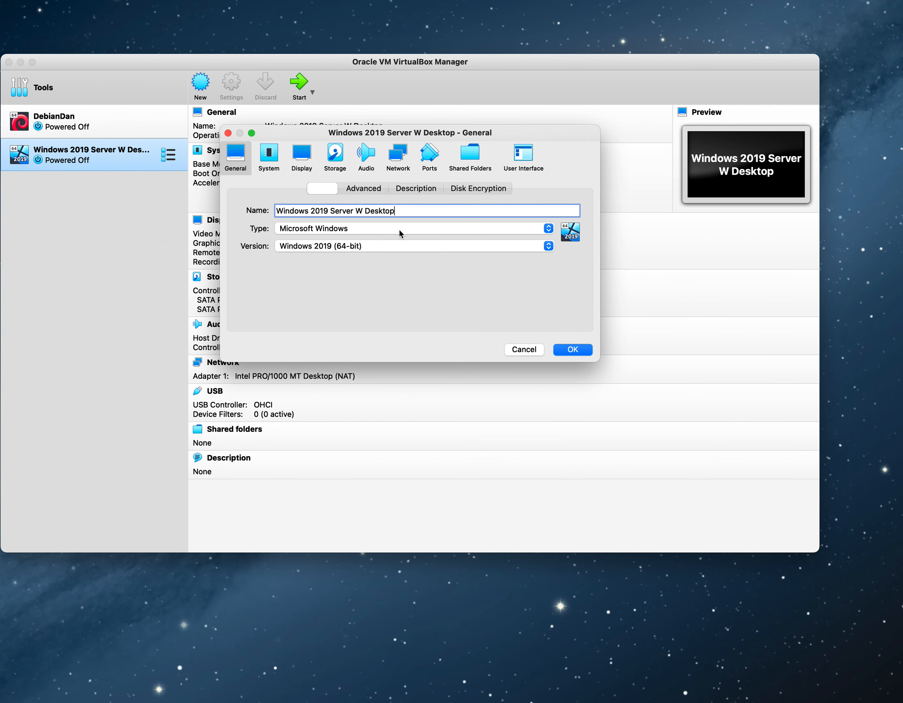
{"action": "left_click", "coordinate": [301, 157]}
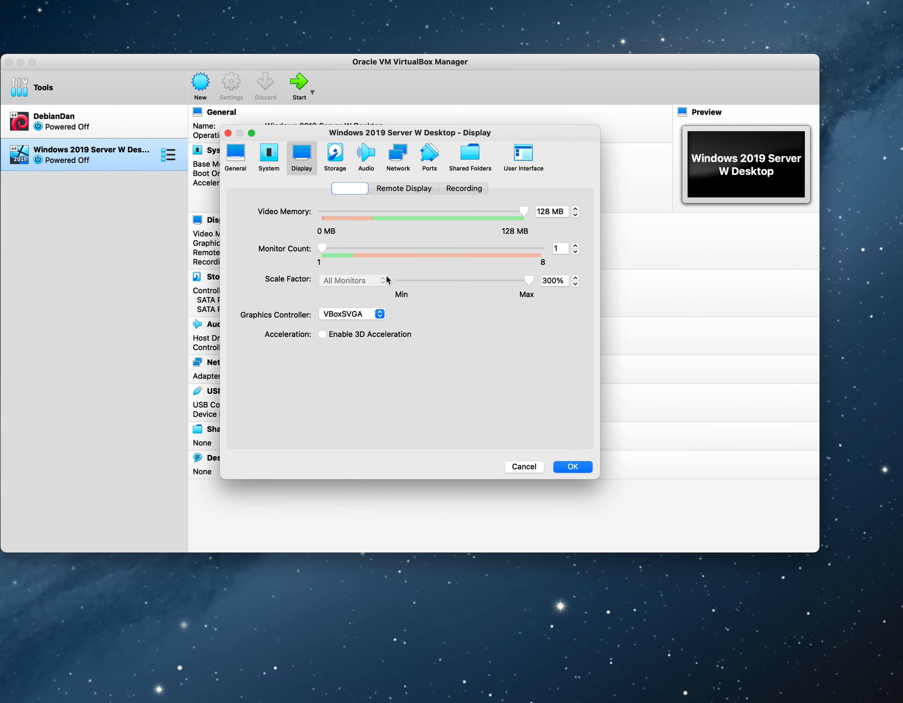
{"action": "mouse_move", "coordinate": [524, 285]}
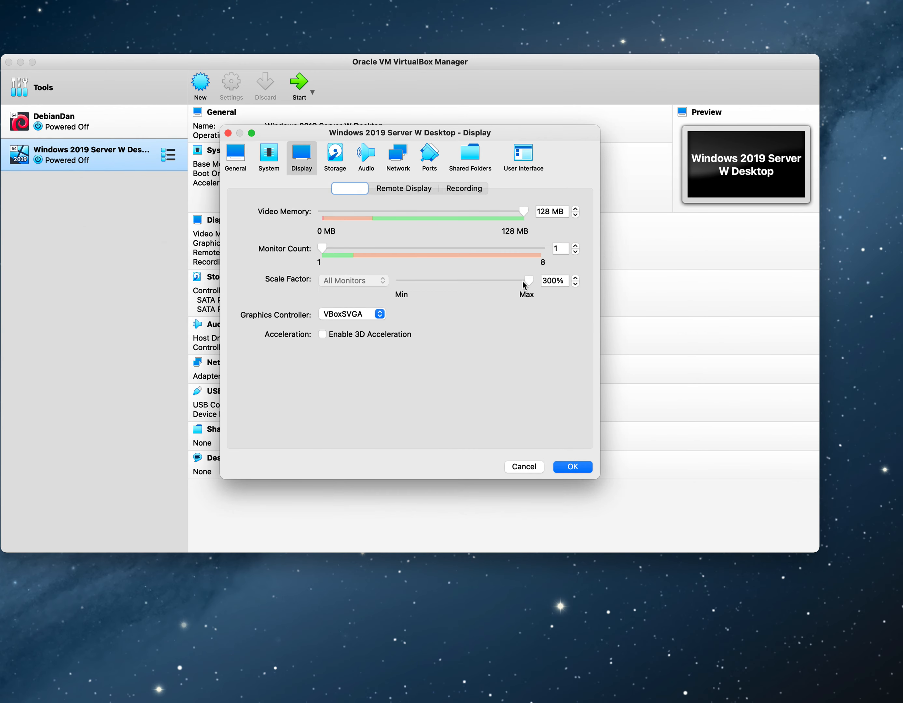
{"action": "left_click", "coordinate": [334, 156]}
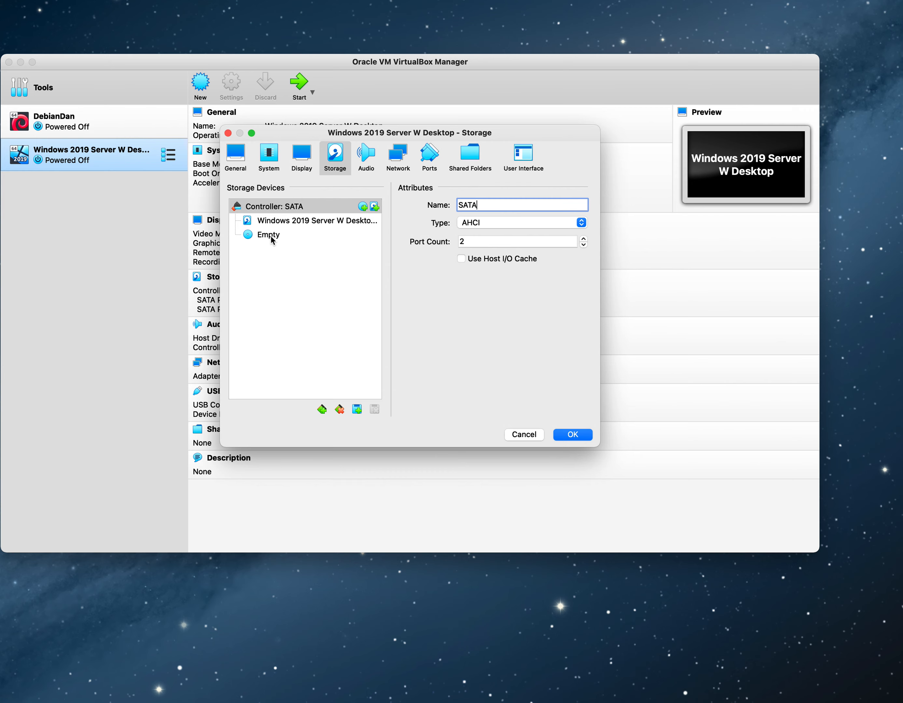
Attach the SERVER_EVAL Windows Server 2019 ISO to the empty optical drive and save with OK
{"action": "left_click", "coordinate": [267, 235]}
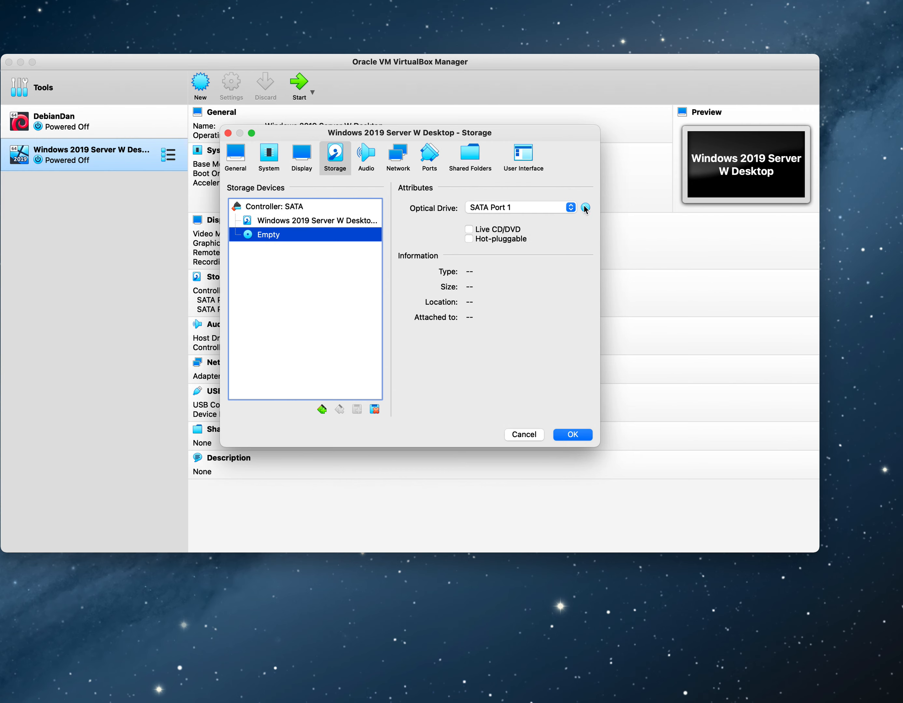
{"action": "mouse_move", "coordinate": [585, 207]}
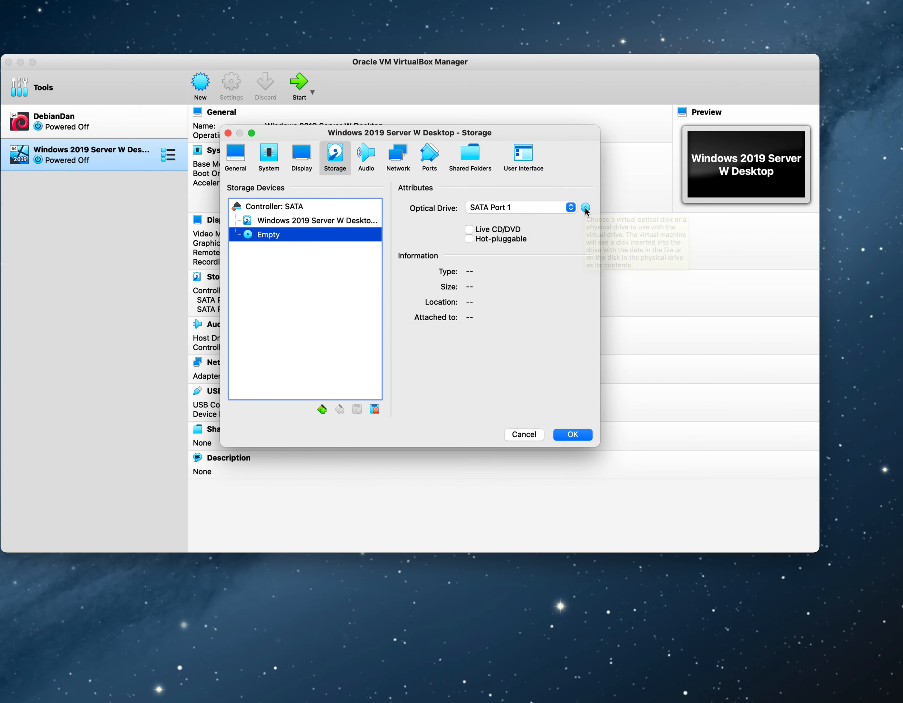
{"action": "left_click", "coordinate": [586, 207]}
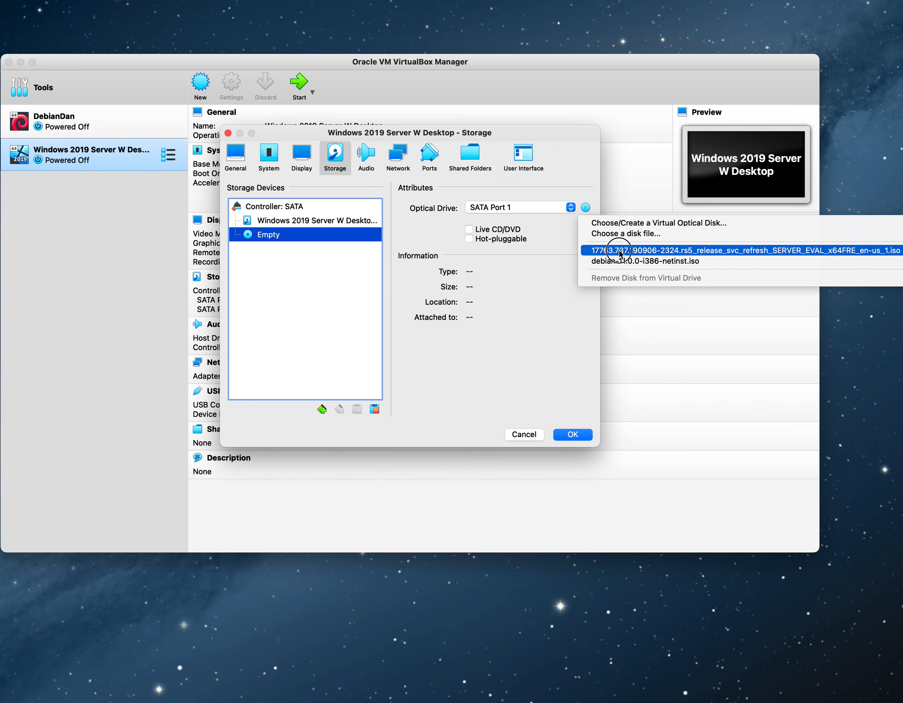
{"action": "left_click", "coordinate": [741, 250]}
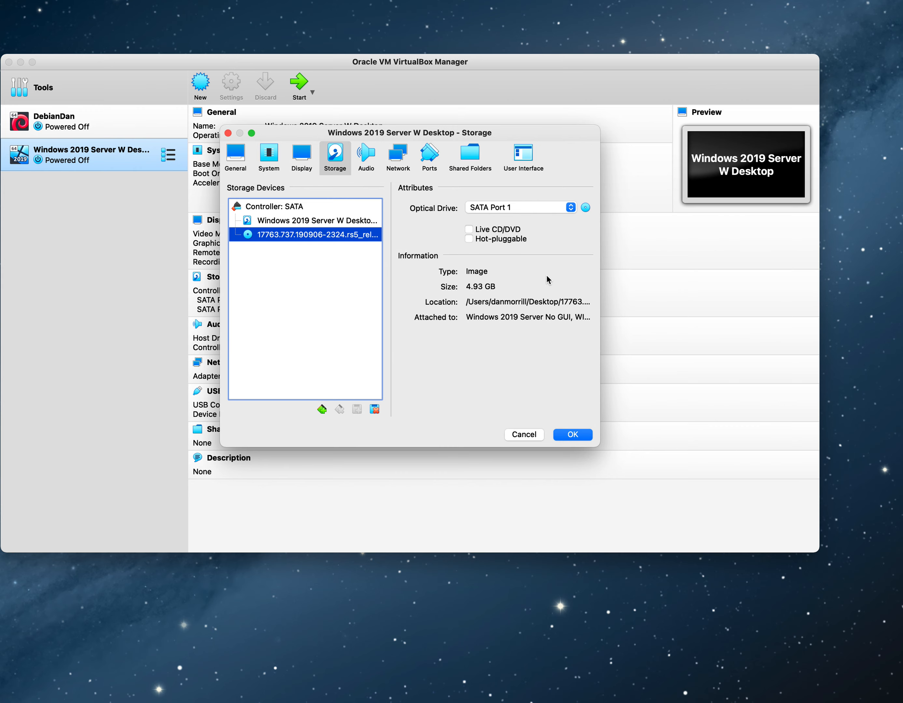
{"action": "mouse_move", "coordinate": [315, 238]}
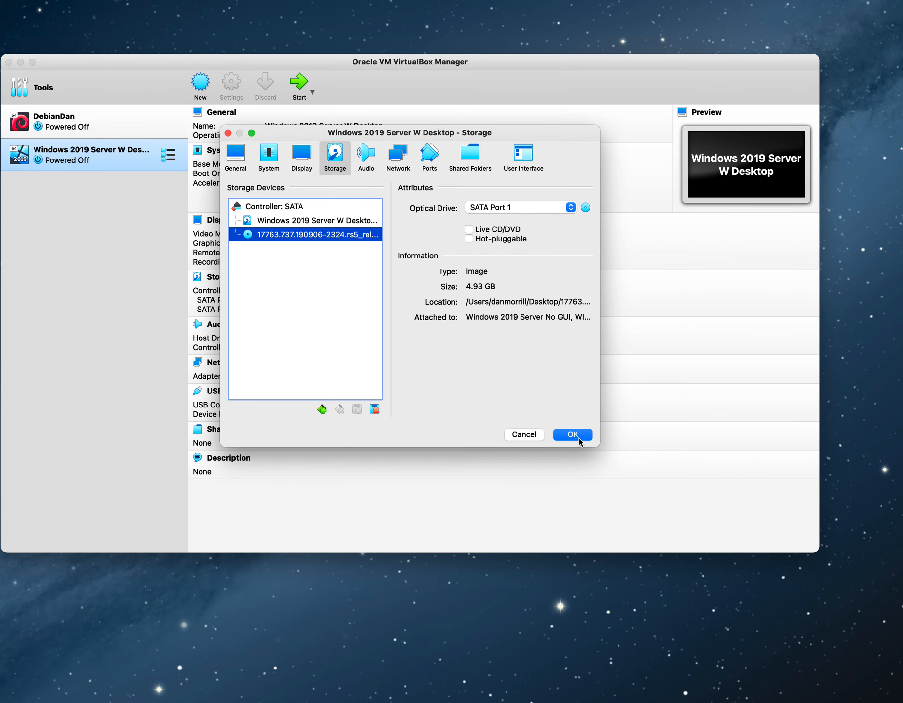
{"action": "left_click", "coordinate": [572, 435]}
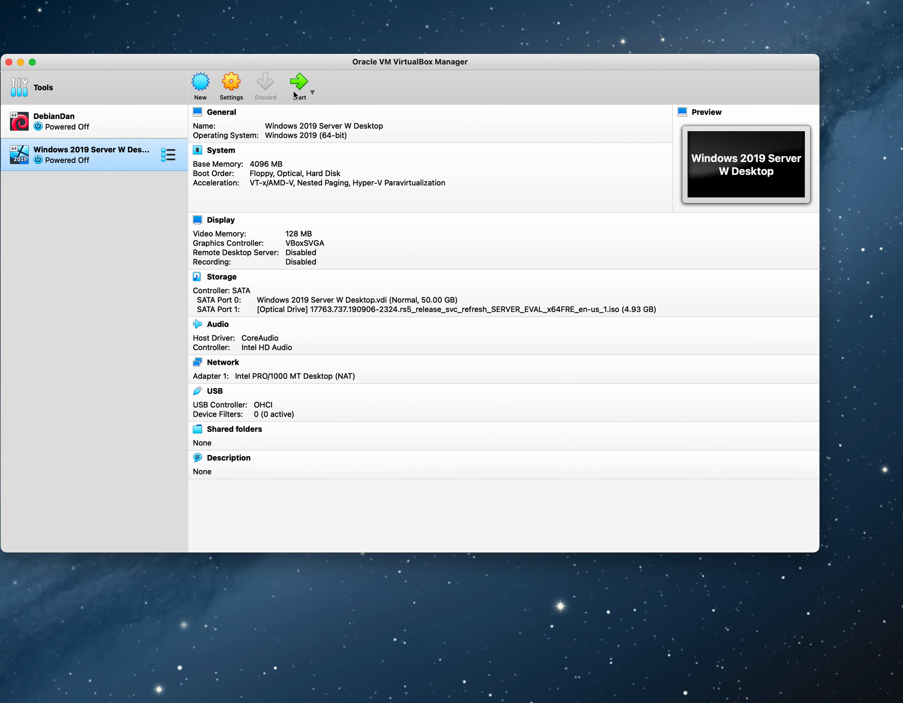
Start the Windows 2019 Server W Desktop machine so it boots into Windows Setup
{"action": "left_click", "coordinate": [299, 83]}
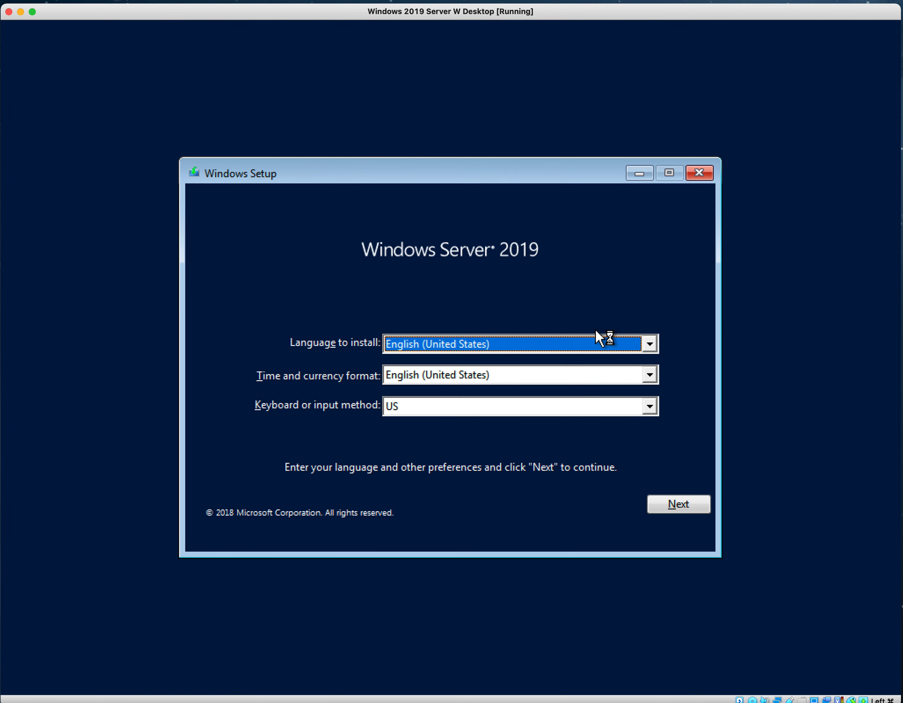
{"action": "mouse_move", "coordinate": [608, 408]}
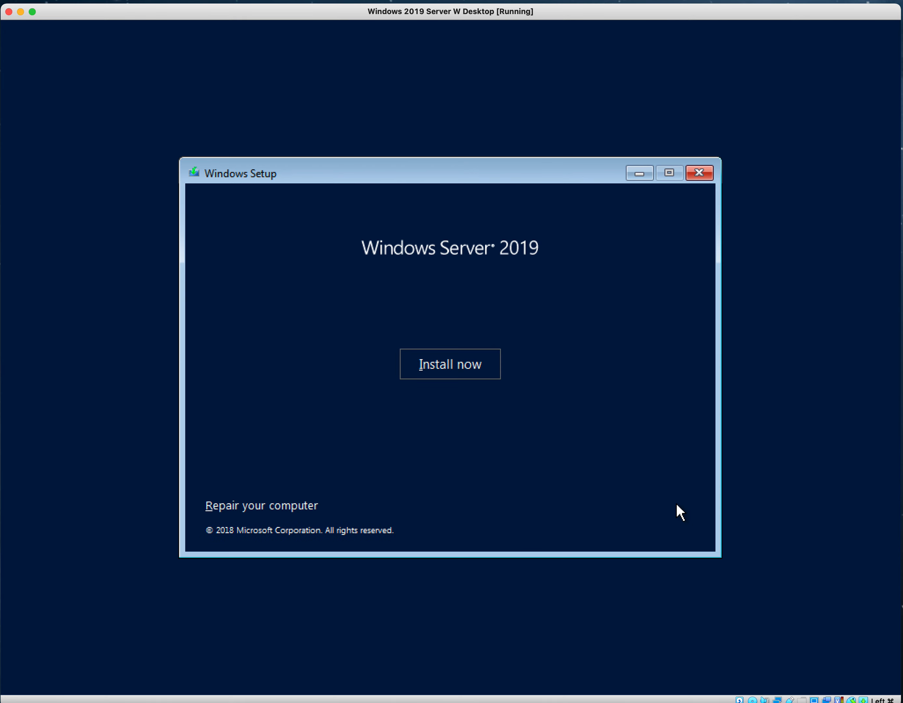
Install now with Windows Server 2019 Standard Evaluation (Desktop Experience) selected
{"action": "left_click", "coordinate": [450, 364]}
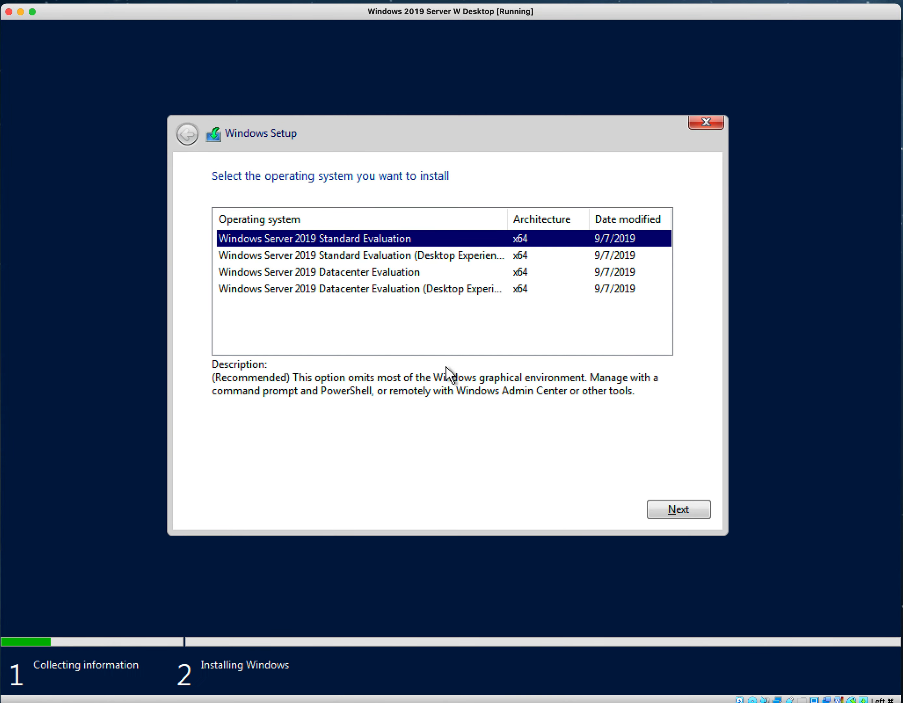
{"action": "mouse_move", "coordinate": [483, 332]}
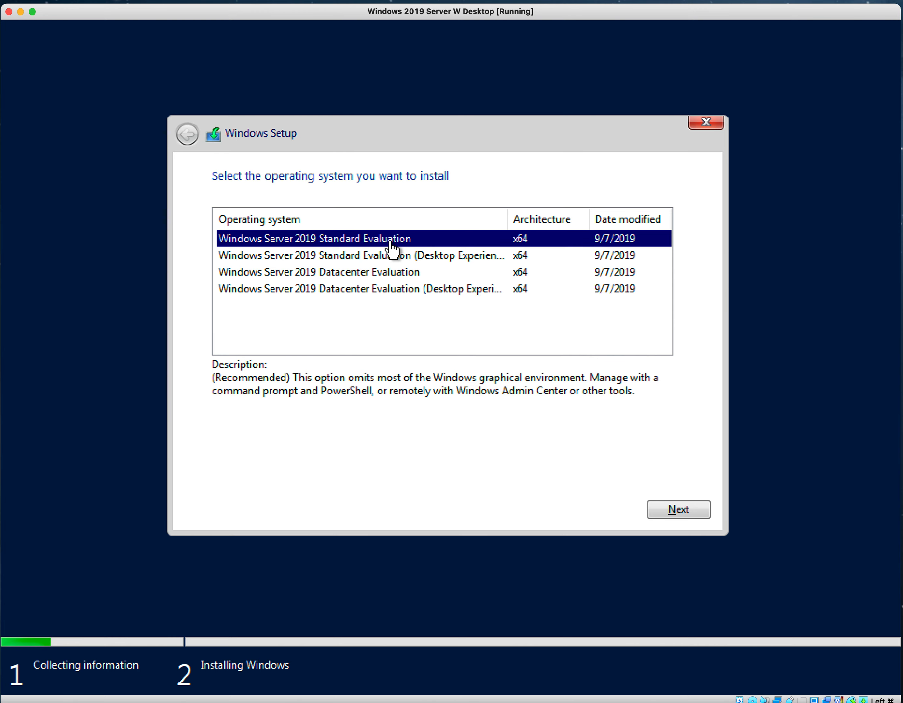
{"action": "mouse_move", "coordinate": [396, 262]}
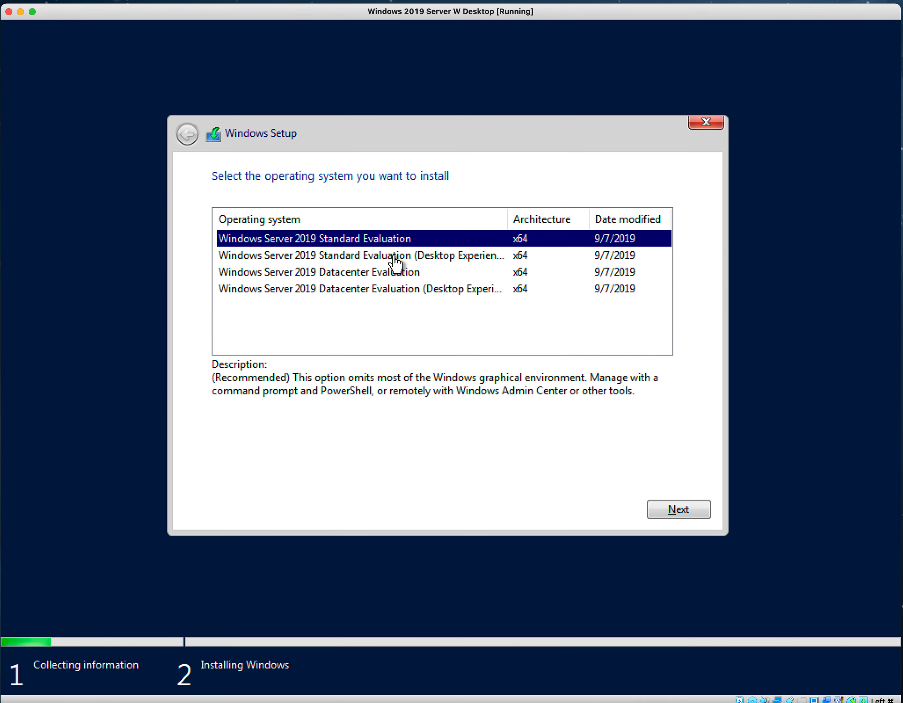
{"action": "left_click", "coordinate": [362, 255]}
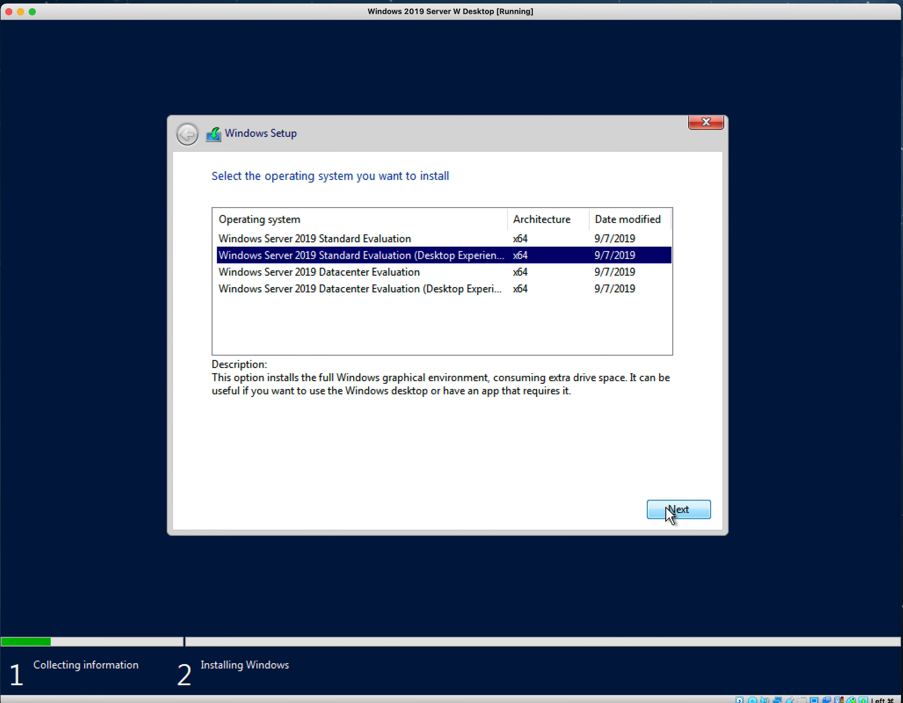
{"action": "left_click", "coordinate": [678, 509]}
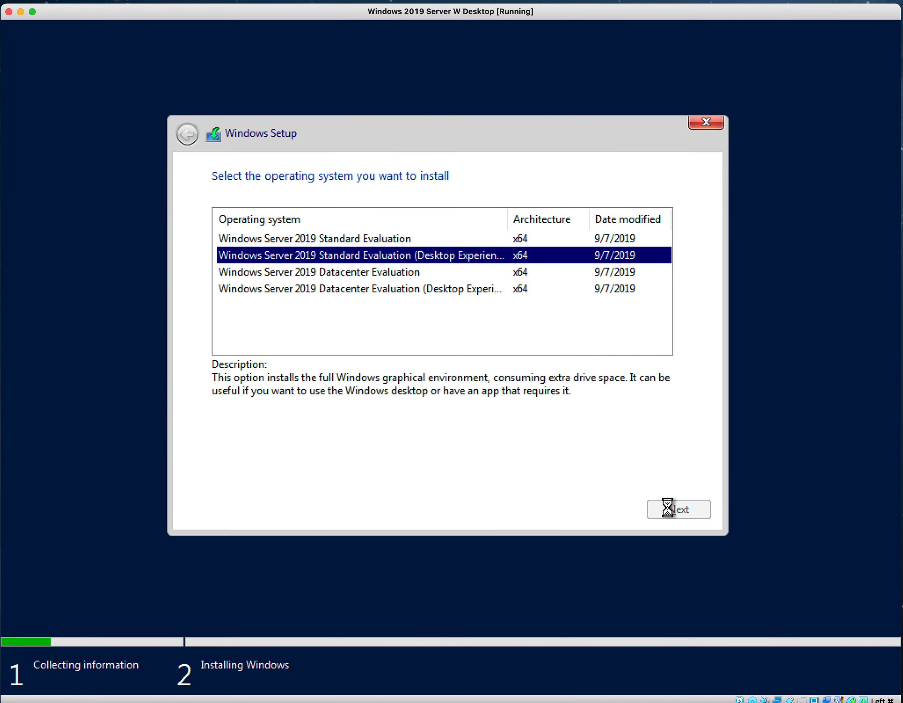
Accept the license terms, choose Custom: Install Windows only, and install onto Drive 0's unallocated space
{"action": "left_click", "coordinate": [678, 510]}
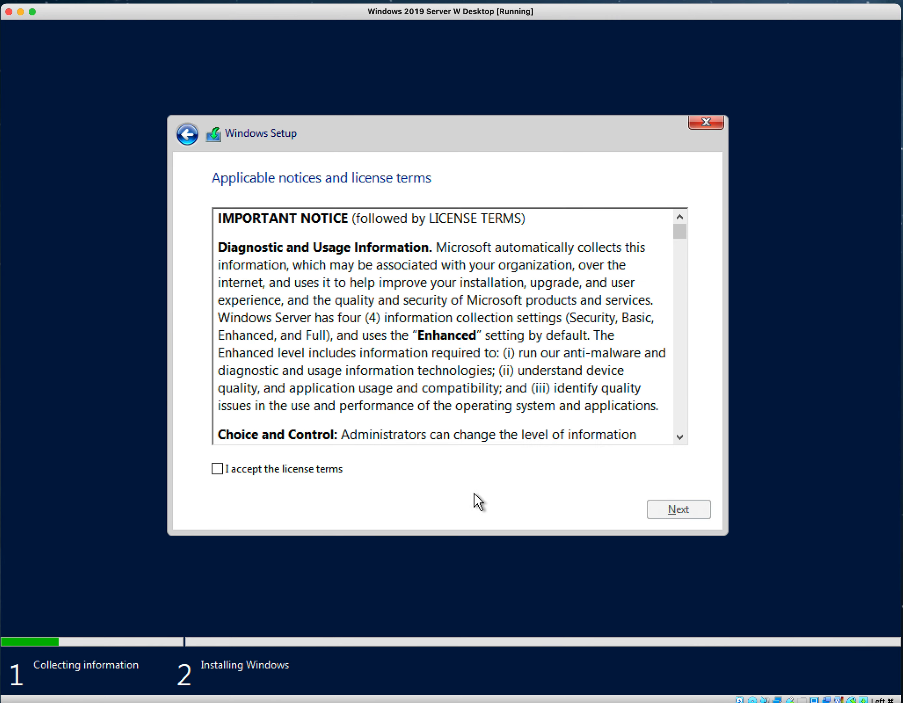
{"action": "left_click", "coordinate": [217, 469]}
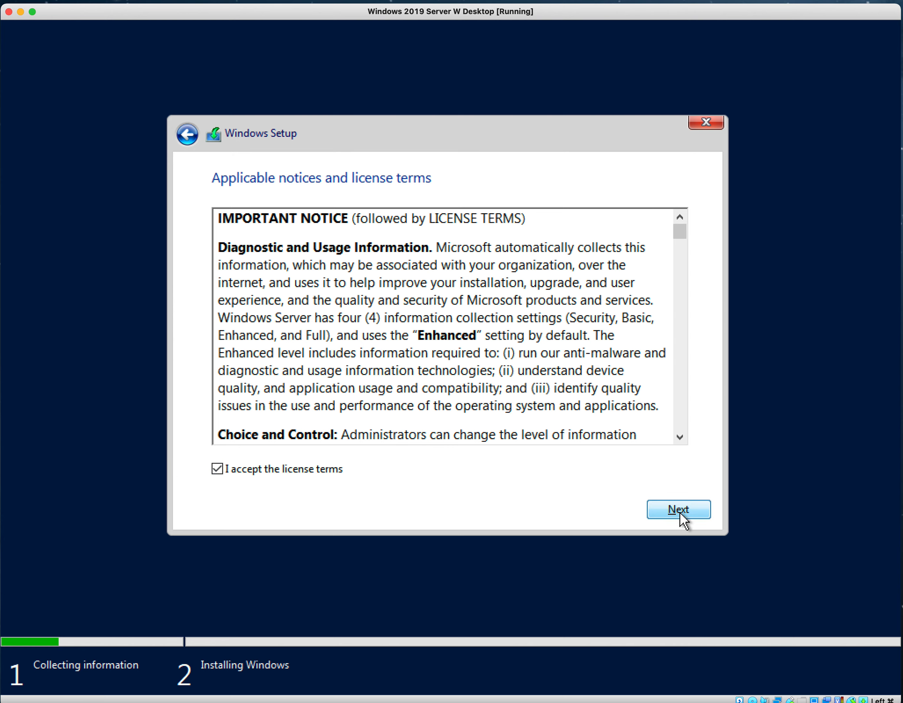
{"action": "left_click", "coordinate": [678, 510]}
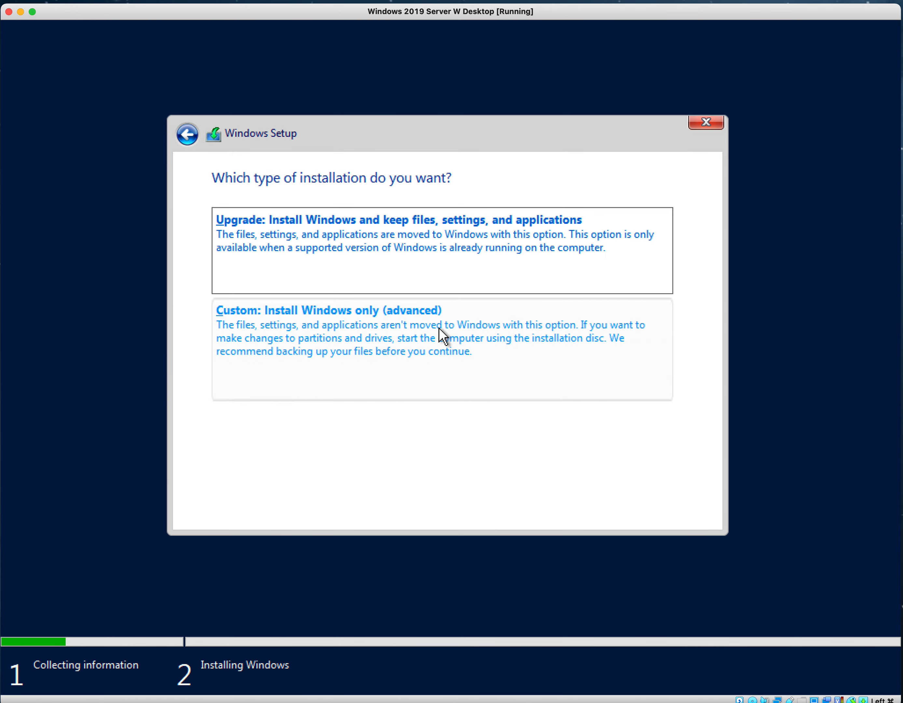
{"action": "left_click", "coordinate": [328, 310]}
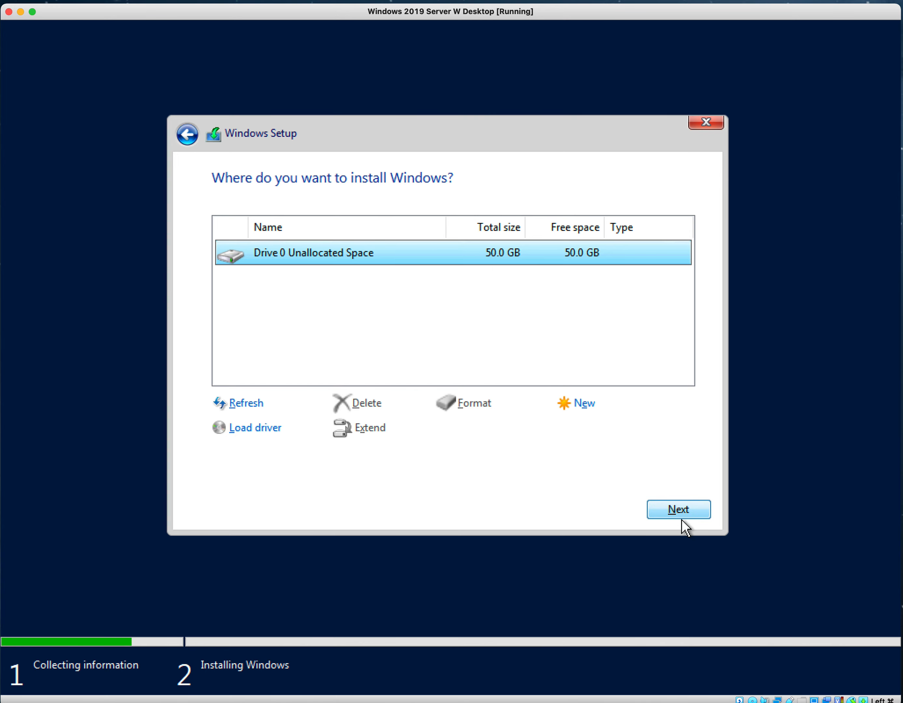
{"action": "left_click", "coordinate": [678, 510]}
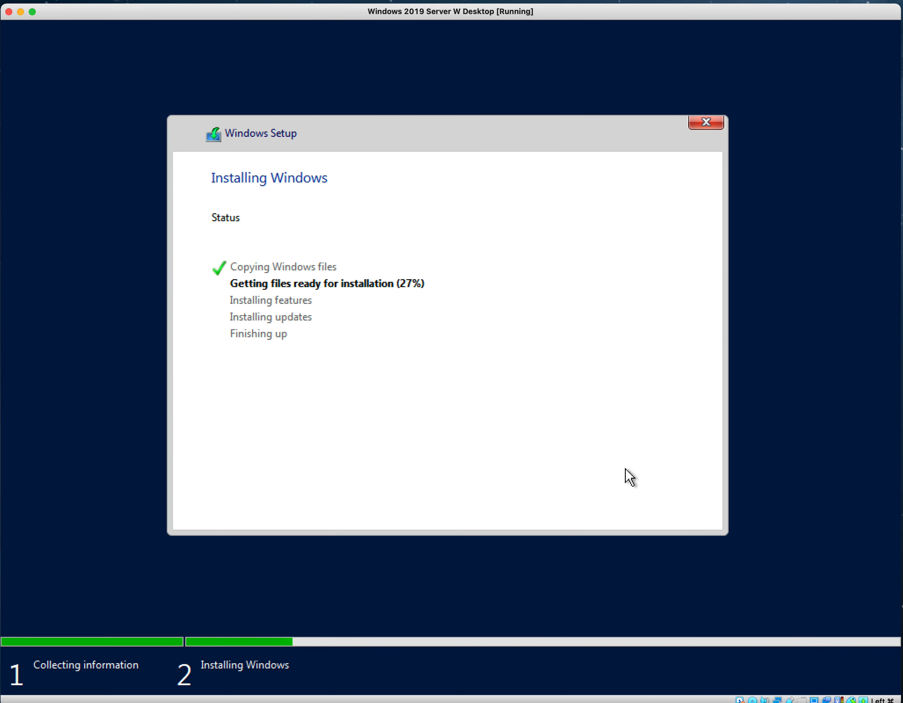
{"action": "mouse_move", "coordinate": [616, 458]}
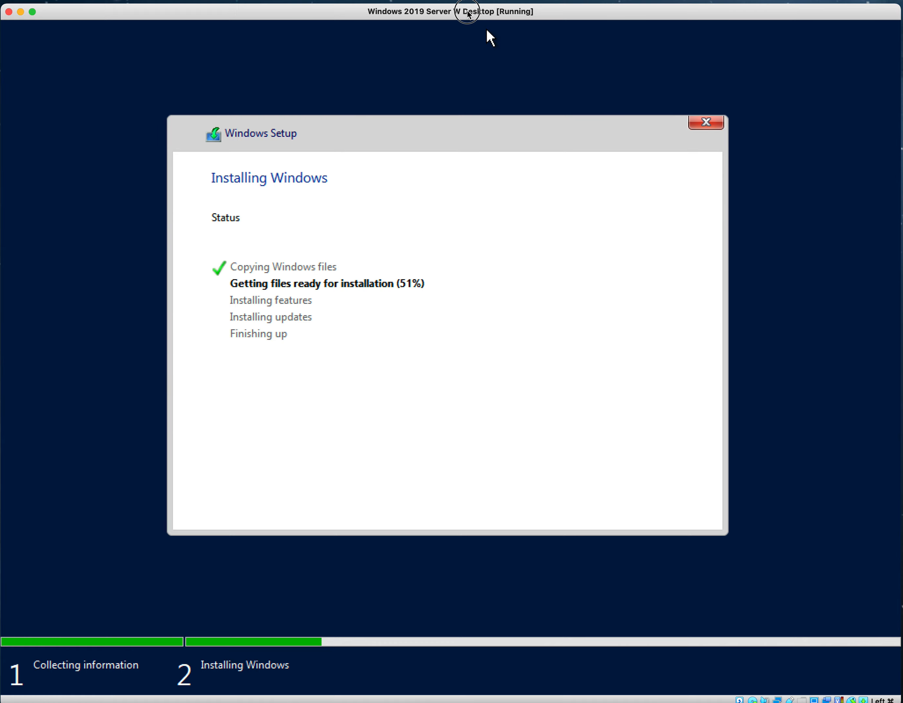
{"action": "mouse_move", "coordinate": [793, 469]}
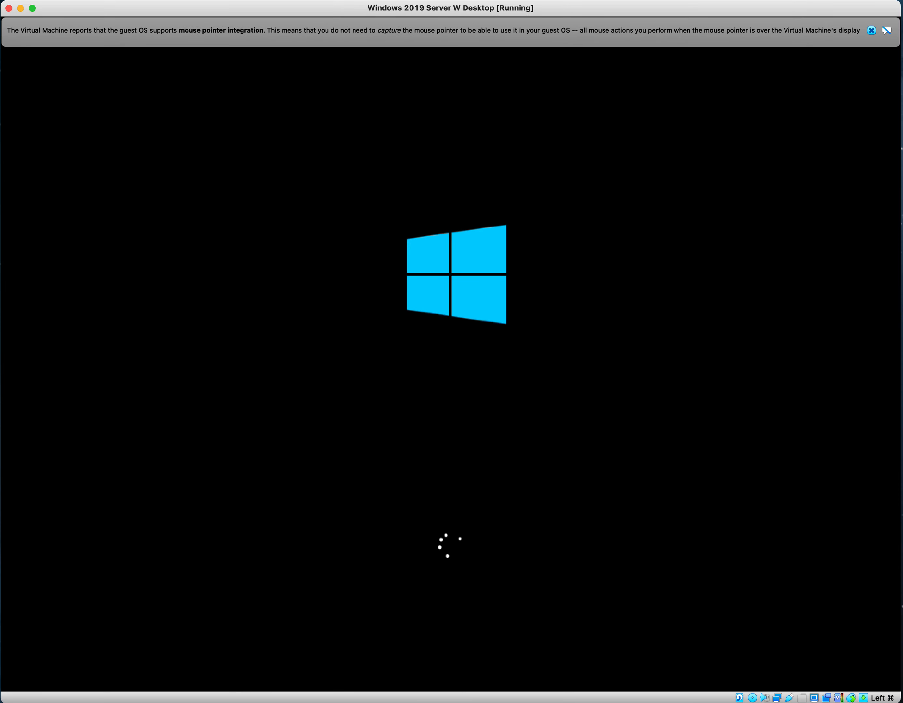
Dismiss the VirtualBox notice and finish Customize settings with the Administrator password set
{"action": "left_click", "coordinate": [871, 31]}
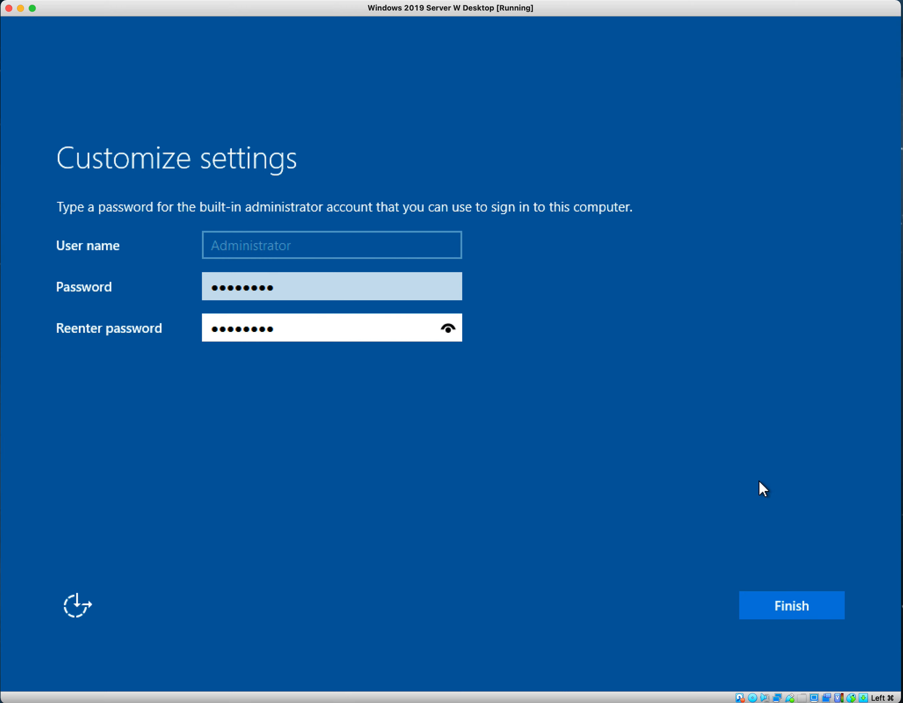
{"action": "mouse_move", "coordinate": [779, 528]}
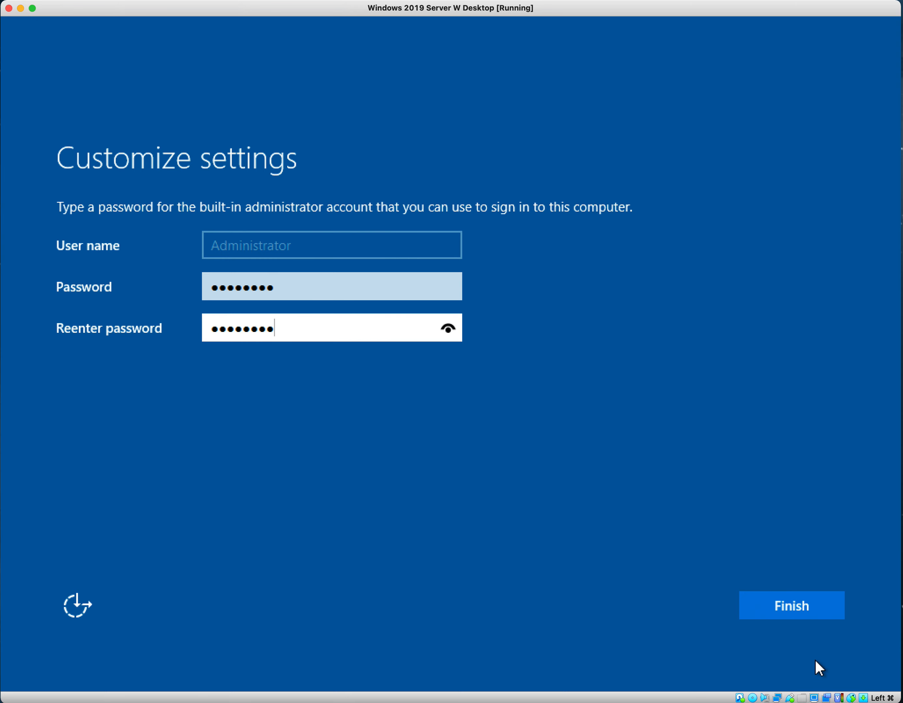
{"action": "left_click", "coordinate": [792, 606]}
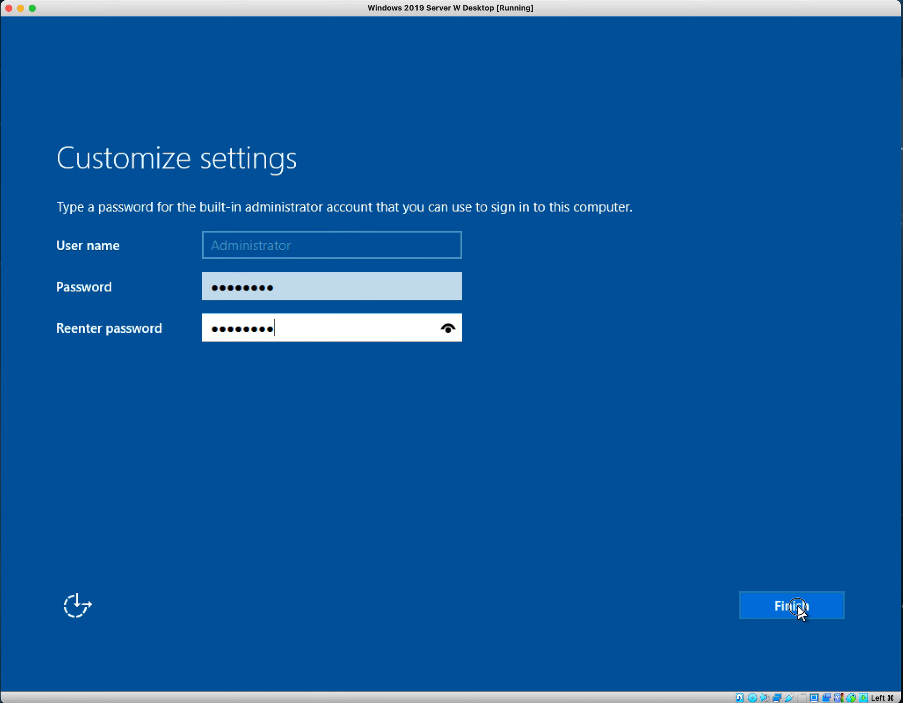
{"action": "left_click", "coordinate": [792, 606]}
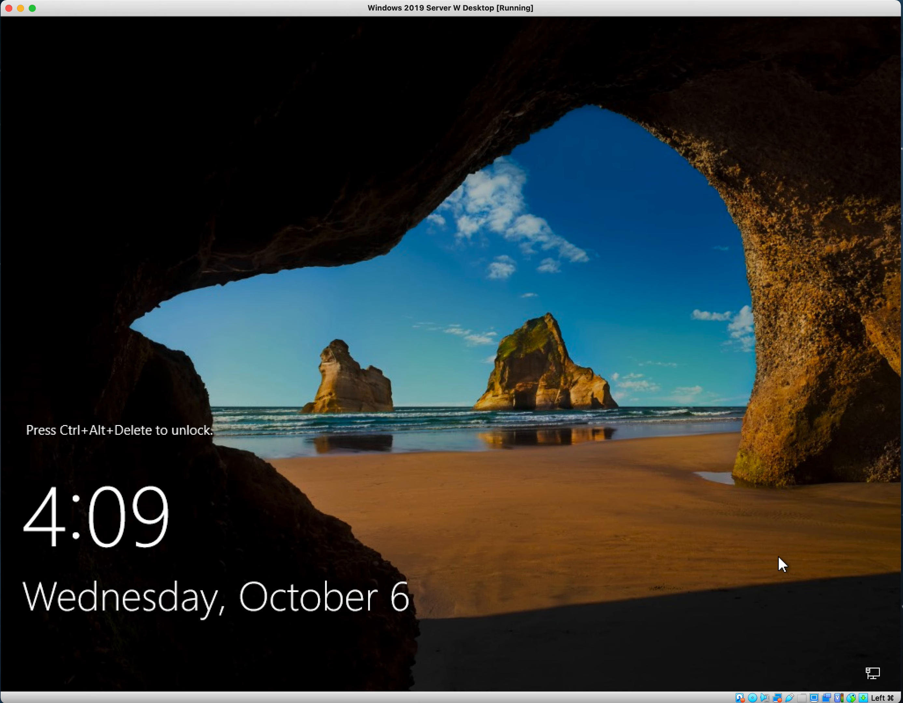
{"action": "mouse_move", "coordinate": [861, 618]}
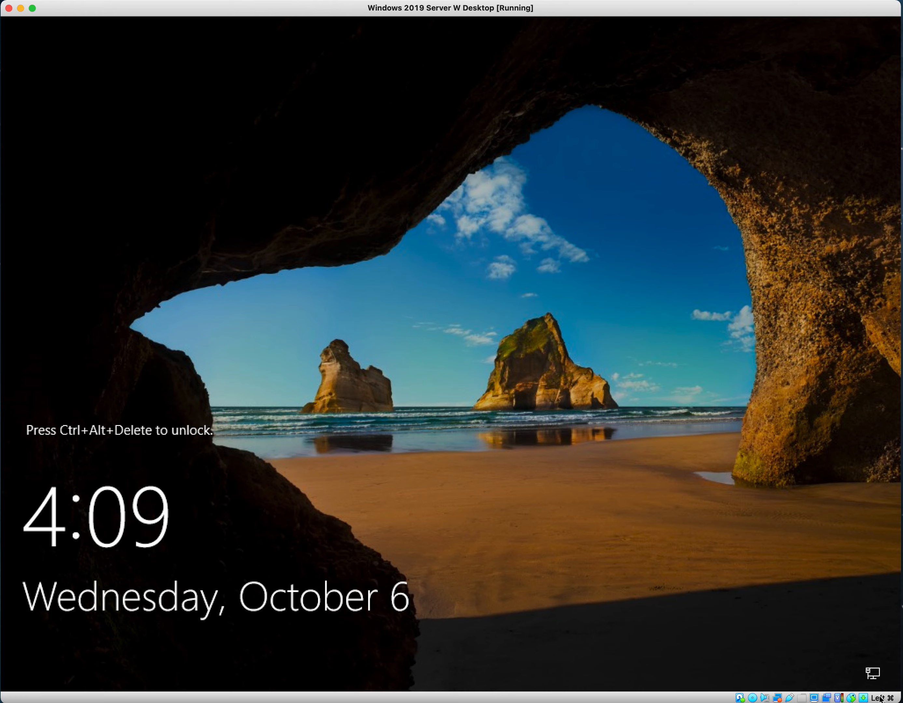
Send Insert Ctrl-Alt-Del from the keyboard menu and sign in as Administrator
{"action": "left_click", "coordinate": [862, 697]}
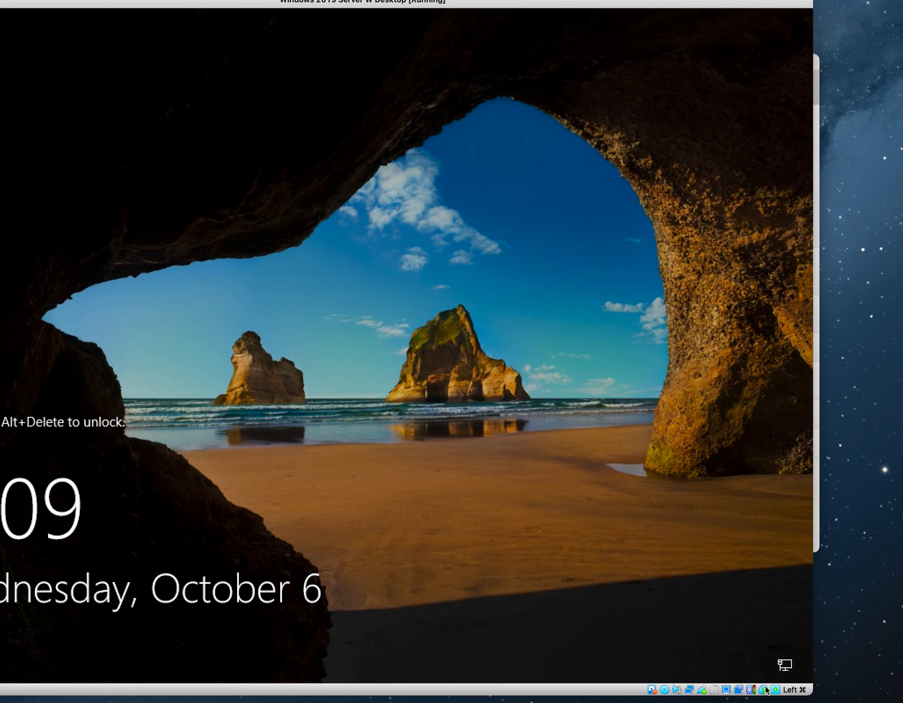
{"action": "left_click", "coordinate": [767, 691]}
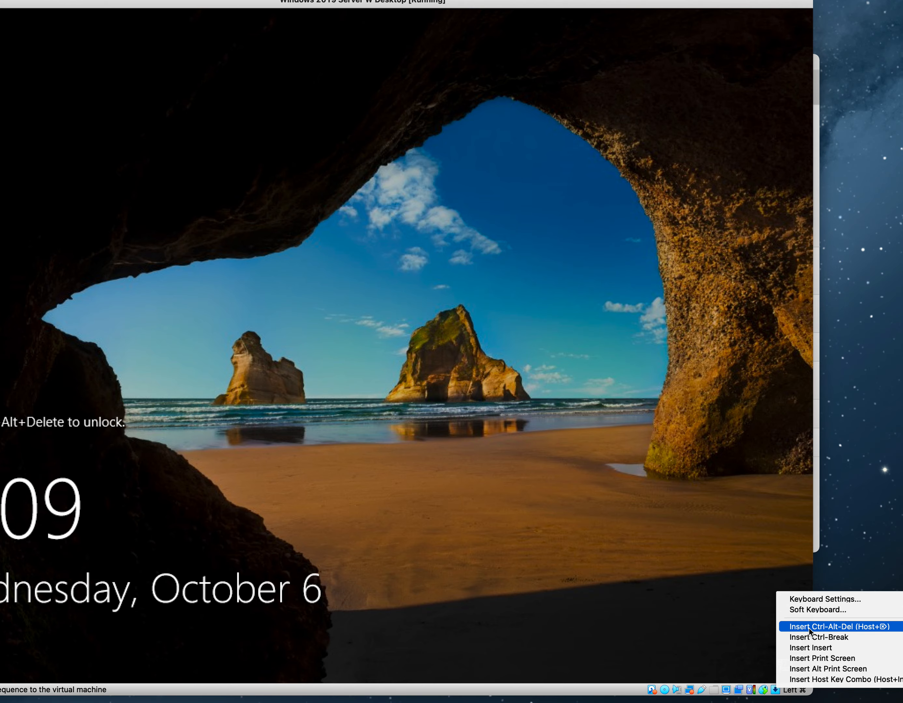
{"action": "left_click", "coordinate": [820, 627]}
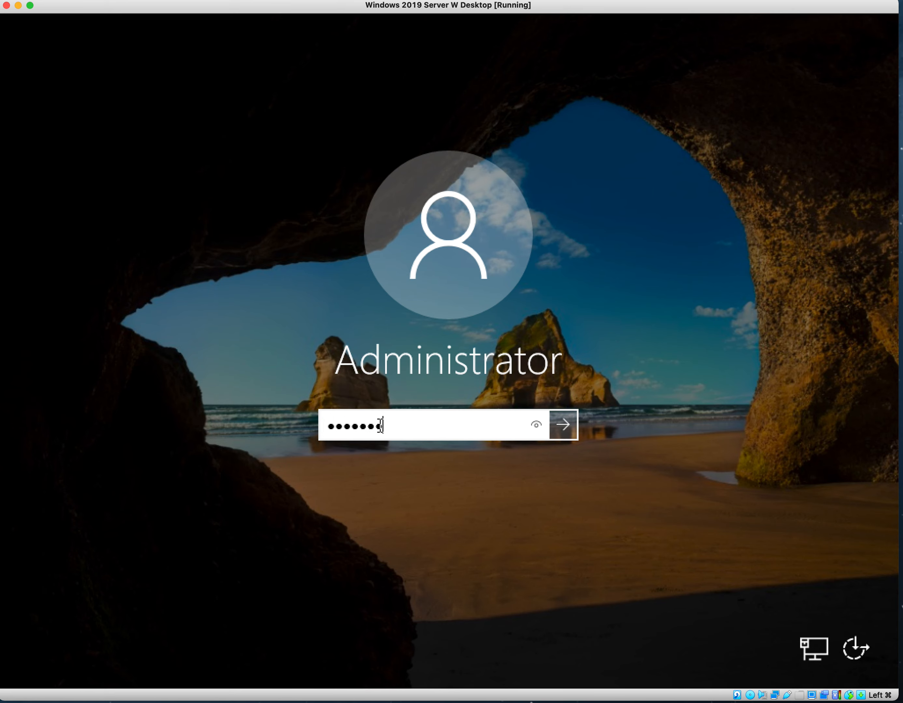
{"action": "left_click", "coordinate": [564, 425]}
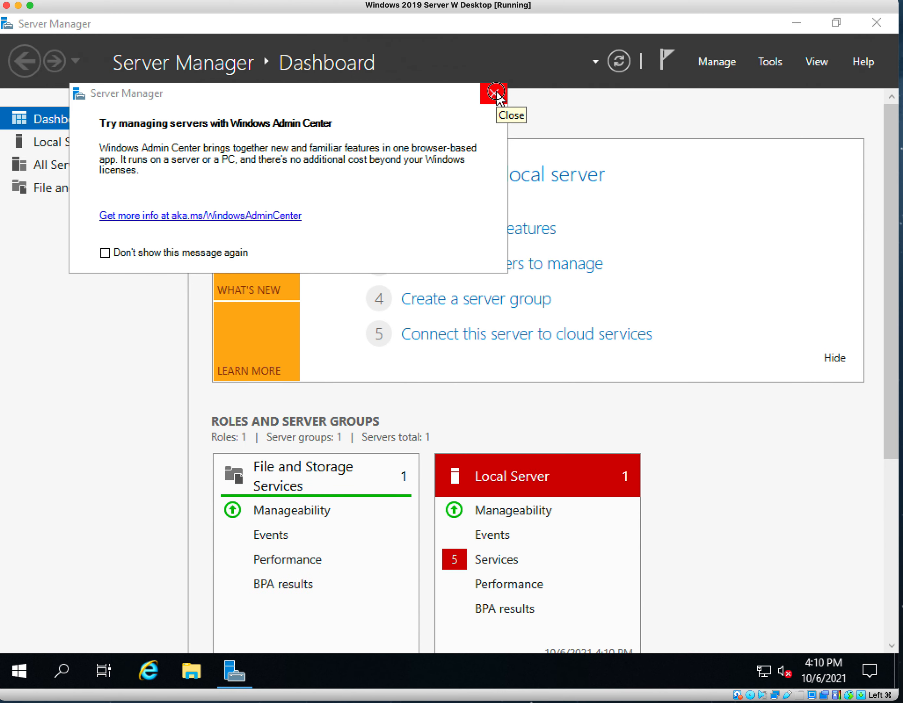
Dismiss the Admin Center tip, view Local Server properties and cancel out of Remote Desktop settings unchanged
{"action": "left_click", "coordinate": [494, 93]}
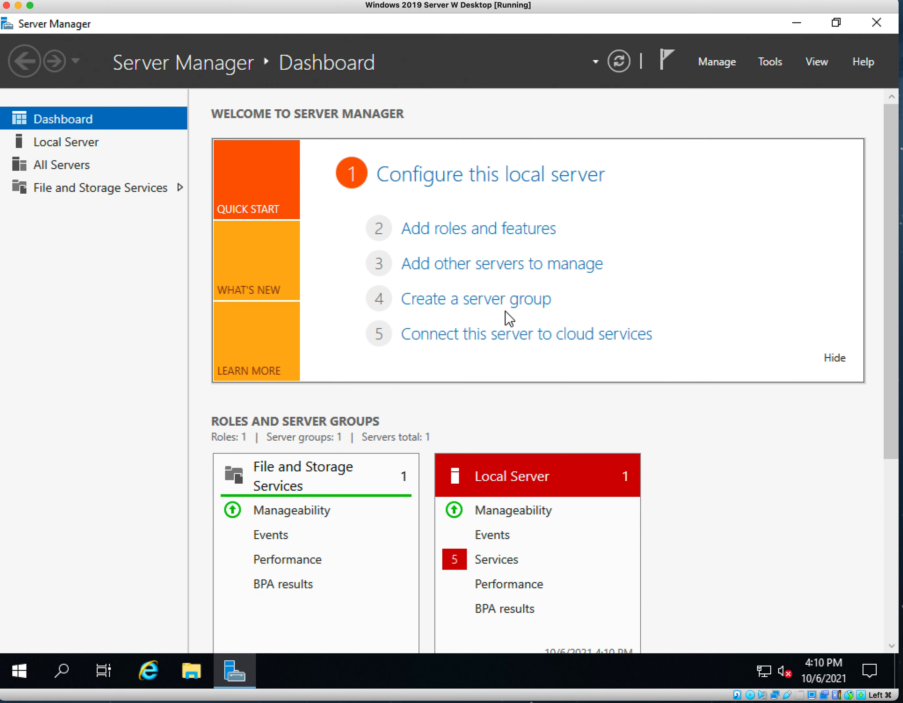
{"action": "mouse_move", "coordinate": [104, 187]}
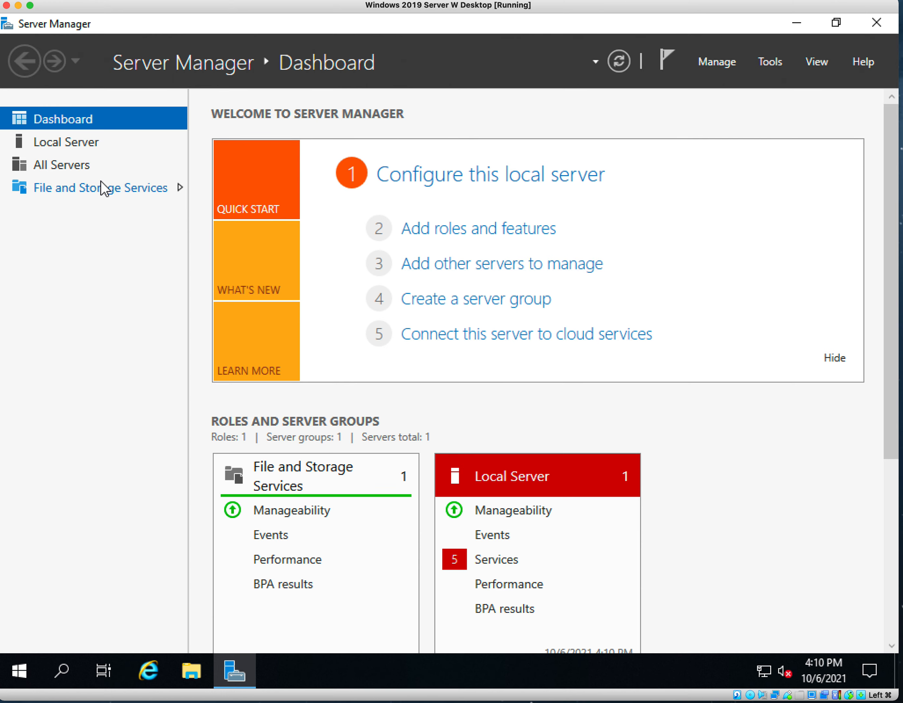
{"action": "mouse_move", "coordinate": [85, 142]}
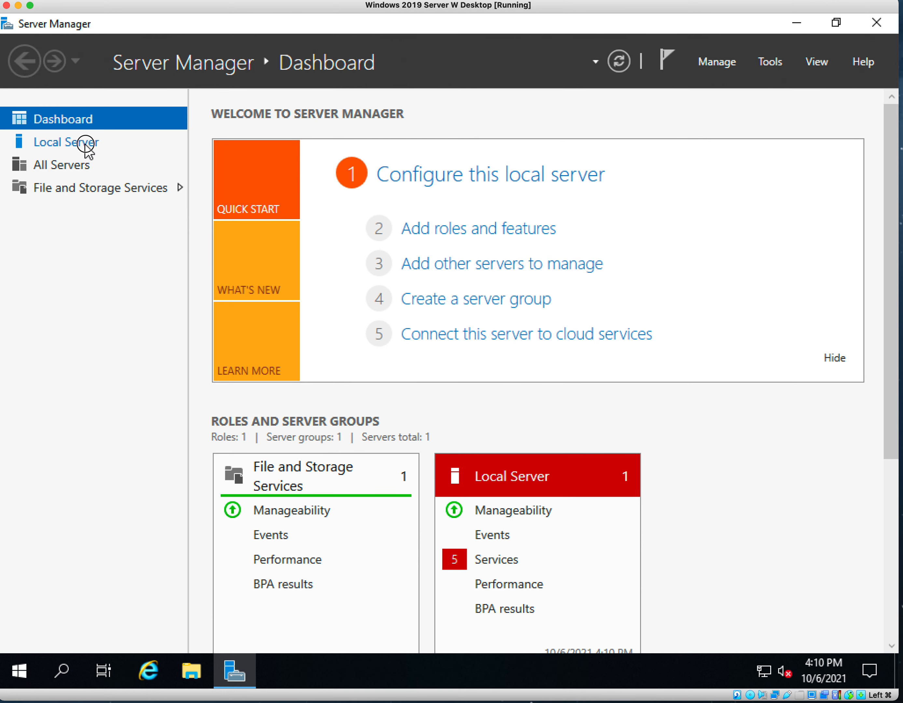
{"action": "left_click", "coordinate": [66, 142]}
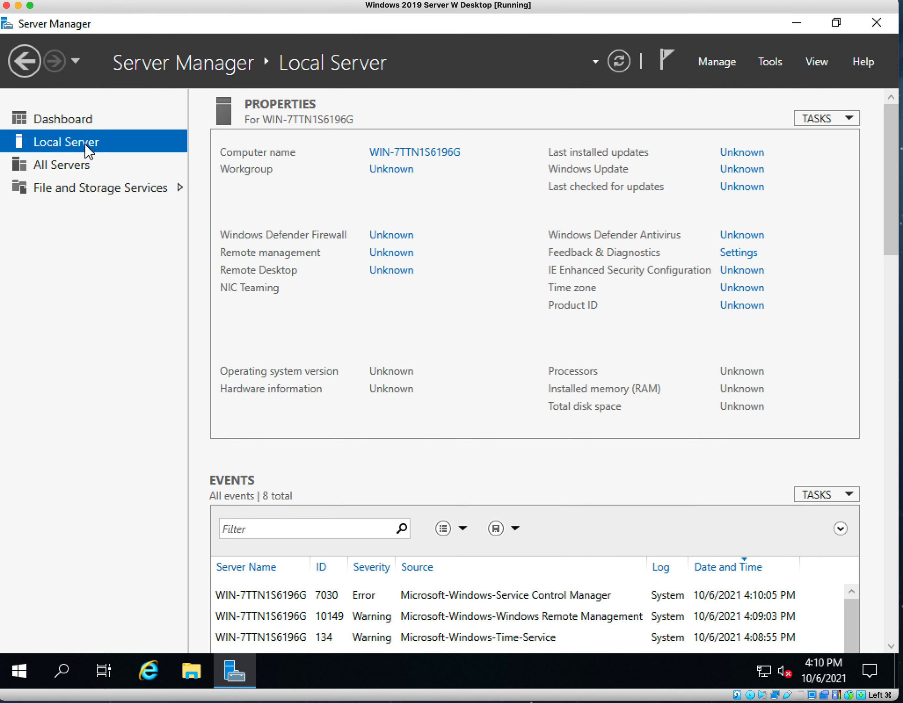
{"action": "mouse_move", "coordinate": [143, 187]}
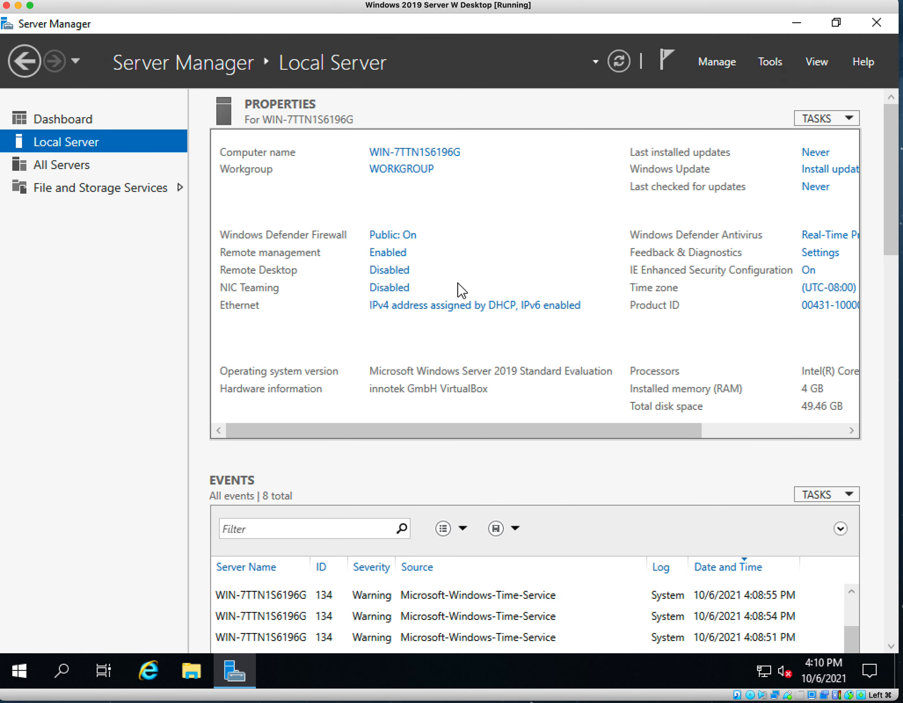
{"action": "mouse_move", "coordinate": [390, 270]}
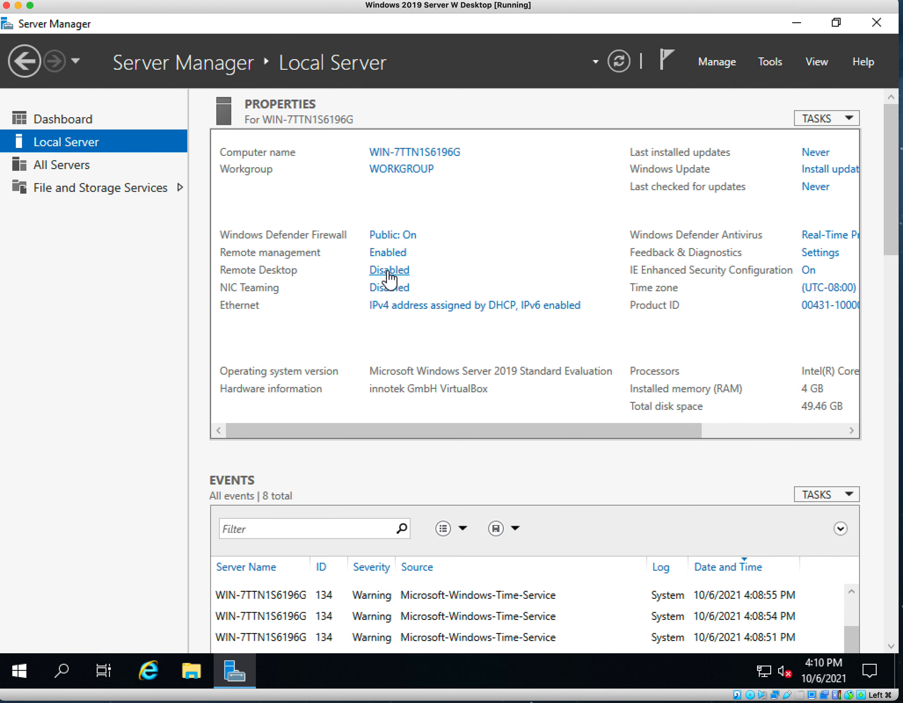
{"action": "left_click", "coordinate": [389, 270]}
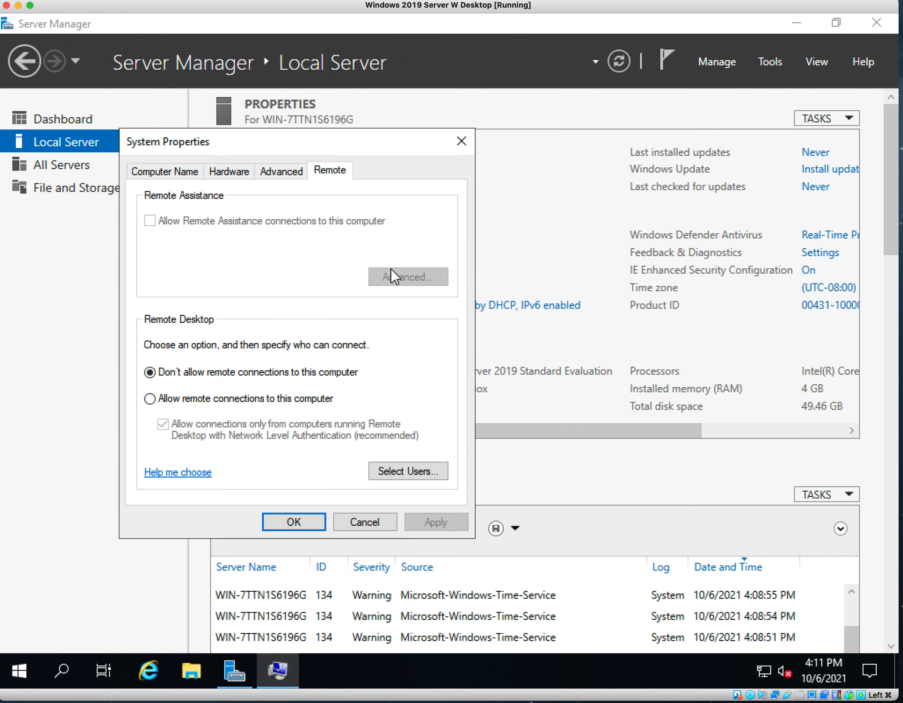
{"action": "mouse_move", "coordinate": [278, 360]}
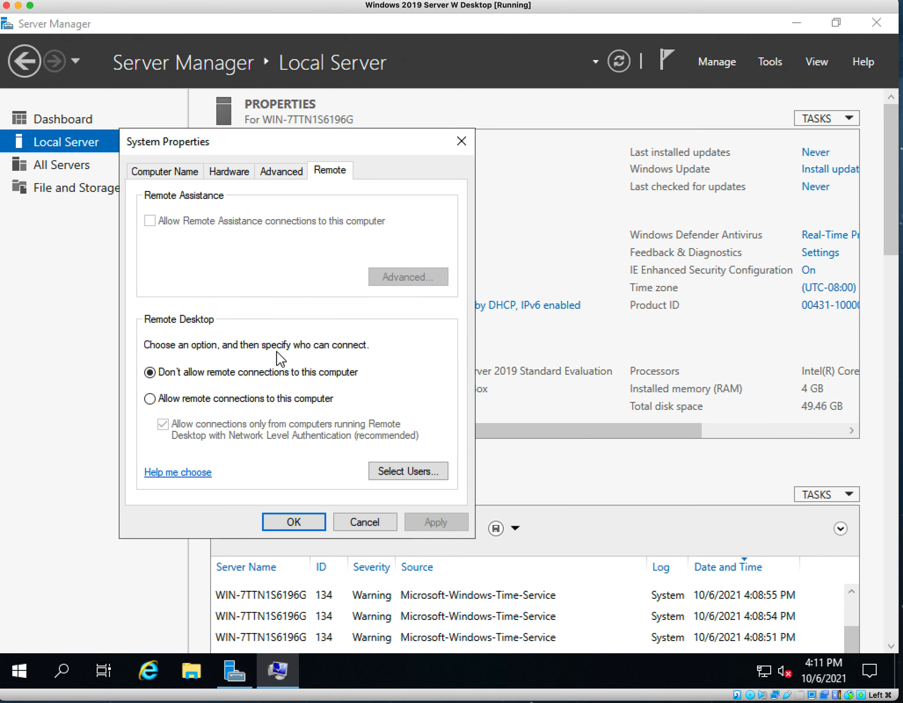
{"action": "mouse_move", "coordinate": [364, 522]}
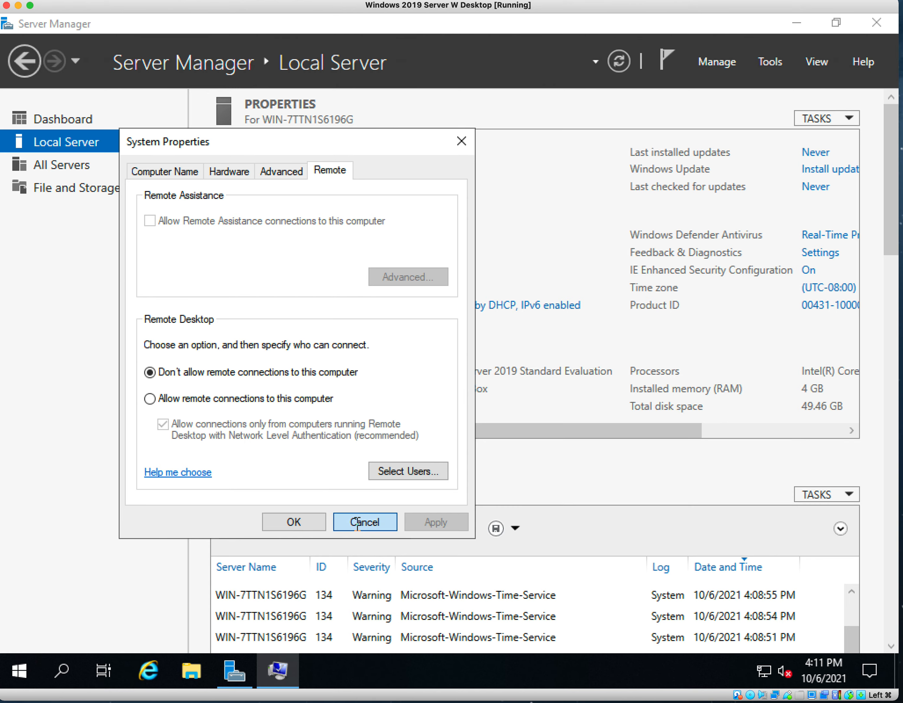
{"action": "left_click", "coordinate": [364, 522]}
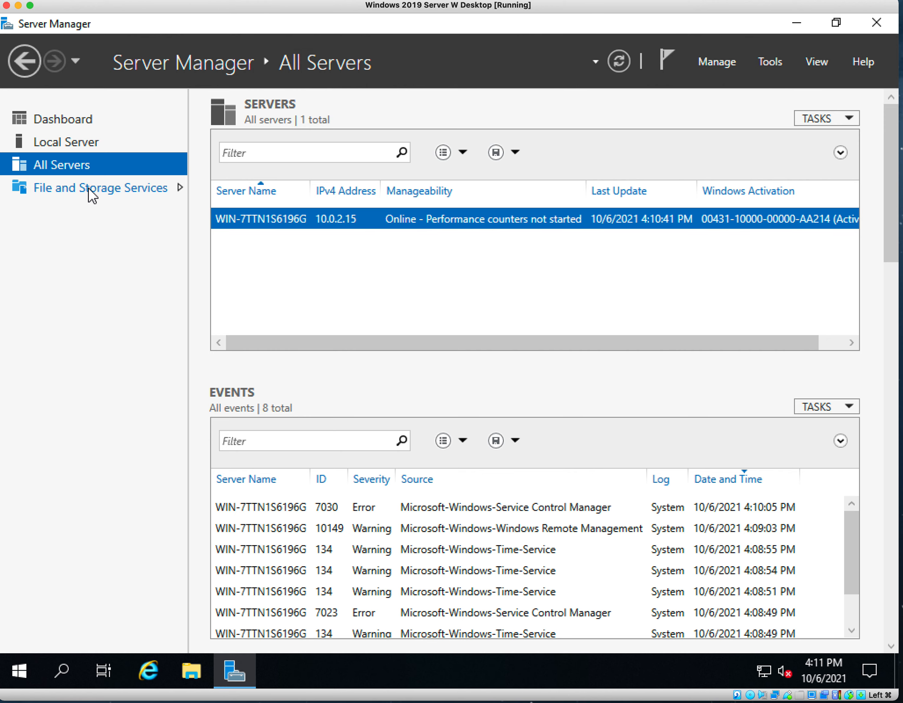
View the File and Storage Services servers page and browse the Tools menu entries
{"action": "left_click", "coordinate": [107, 187]}
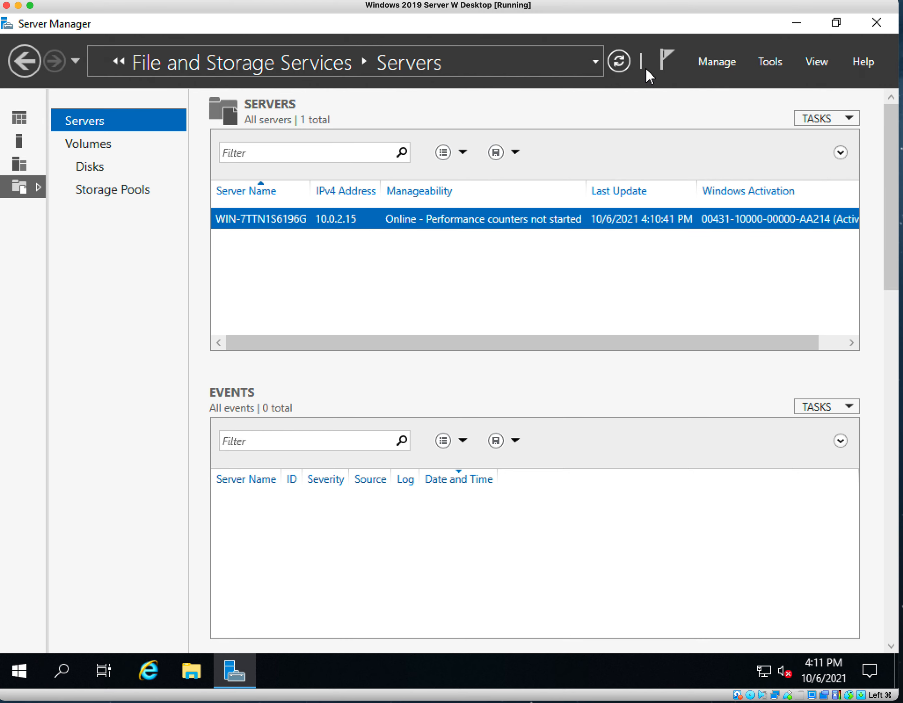
{"action": "left_click", "coordinate": [769, 62]}
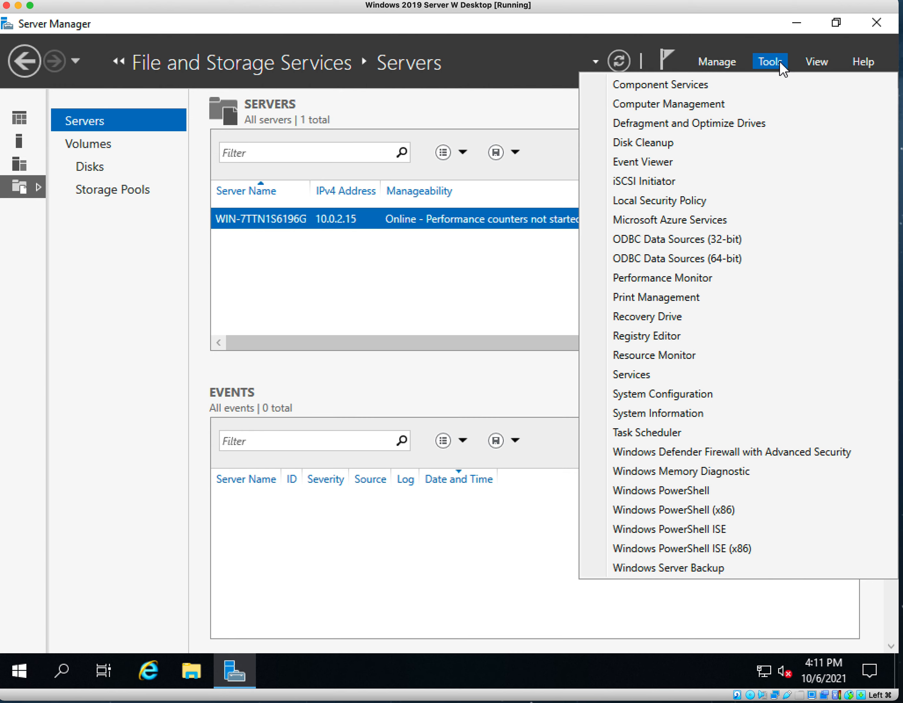
{"action": "mouse_move", "coordinate": [702, 451]}
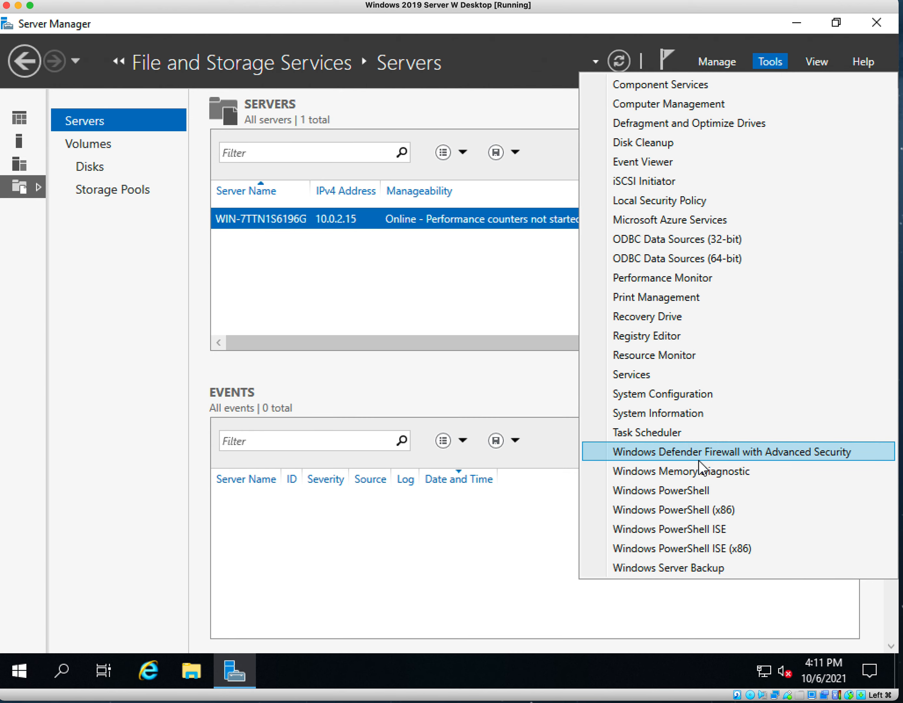
{"action": "mouse_move", "coordinate": [696, 471]}
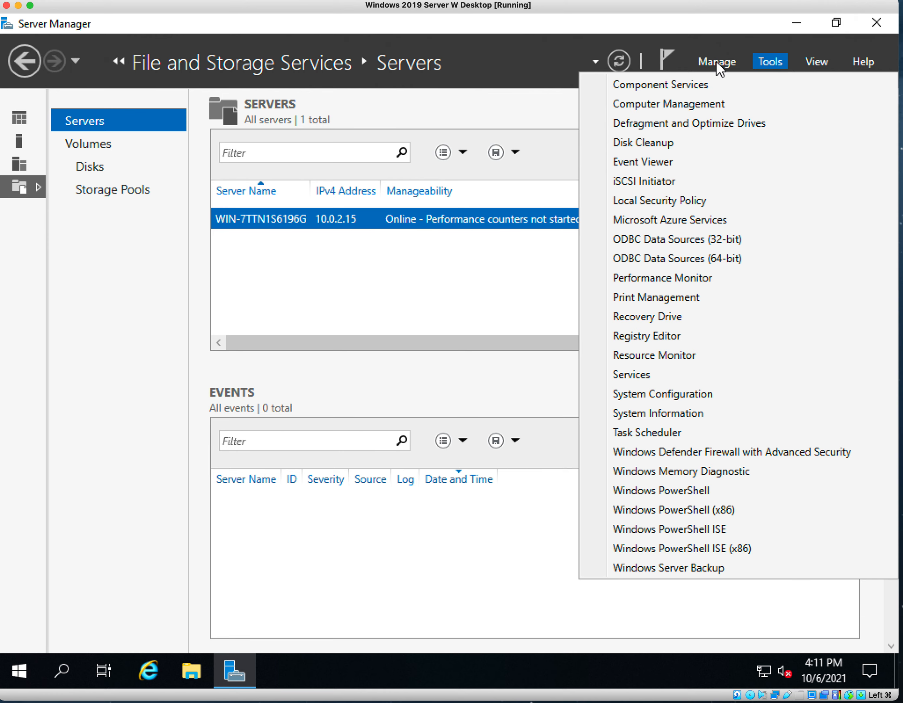
{"action": "left_click", "coordinate": [716, 61]}
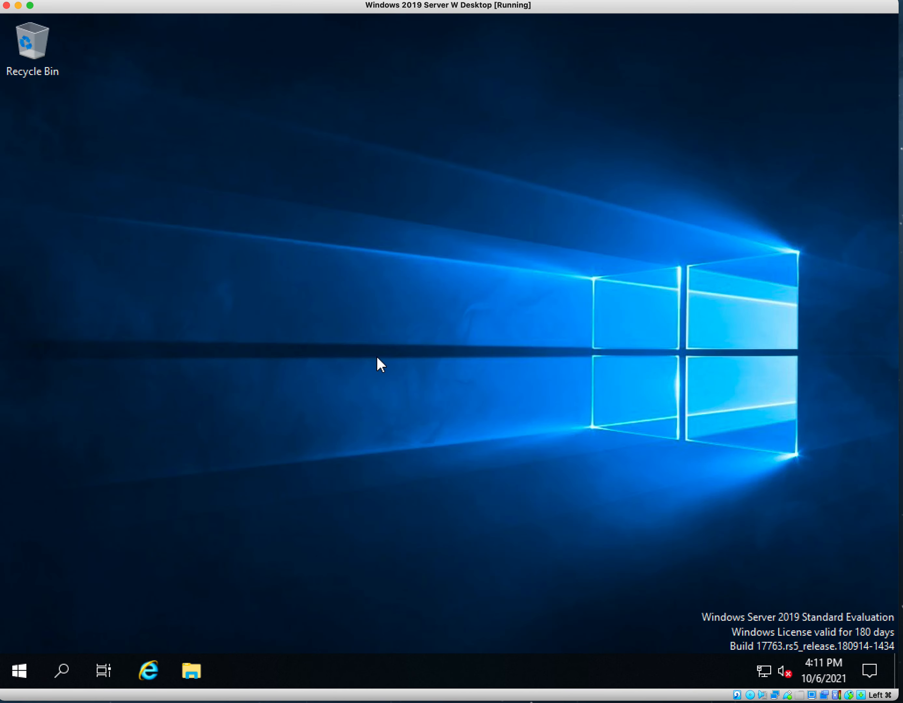
{"action": "mouse_move", "coordinate": [288, 393]}
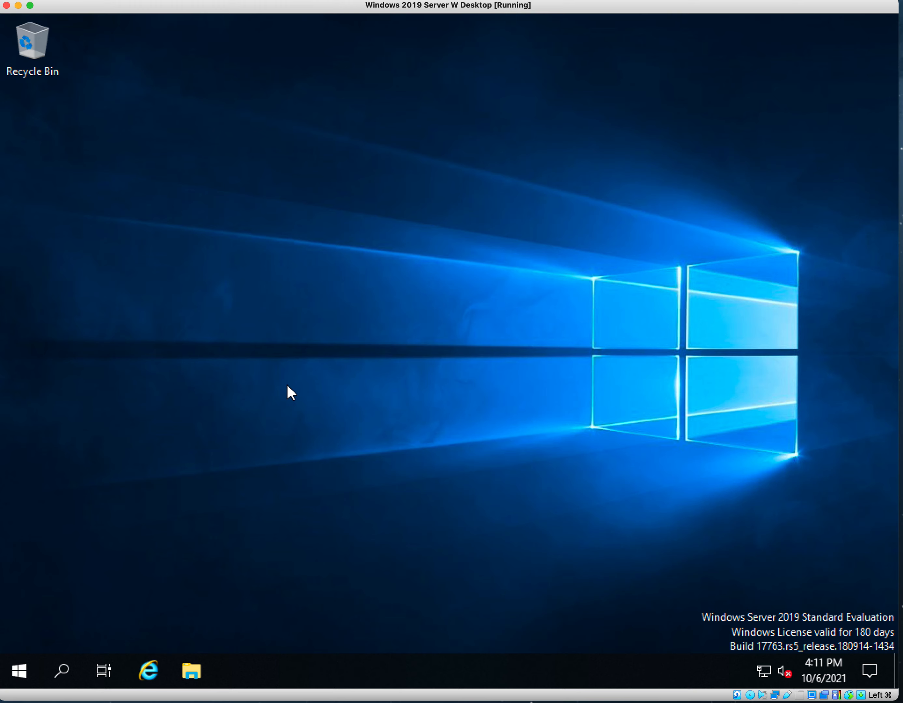
{"action": "mouse_move", "coordinate": [336, 348]}
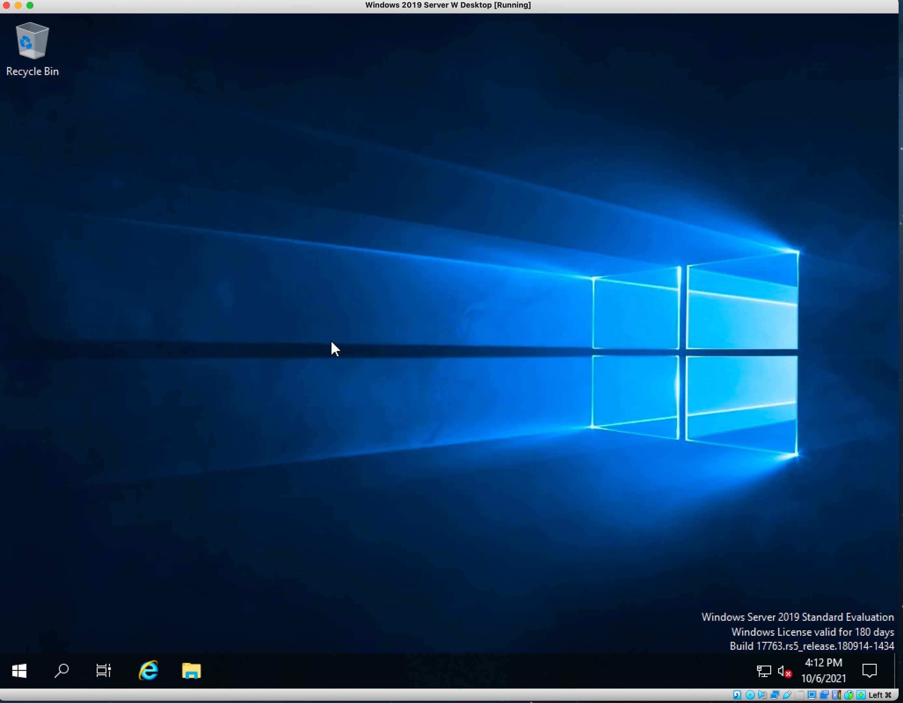
{"action": "mouse_move", "coordinate": [159, 316]}
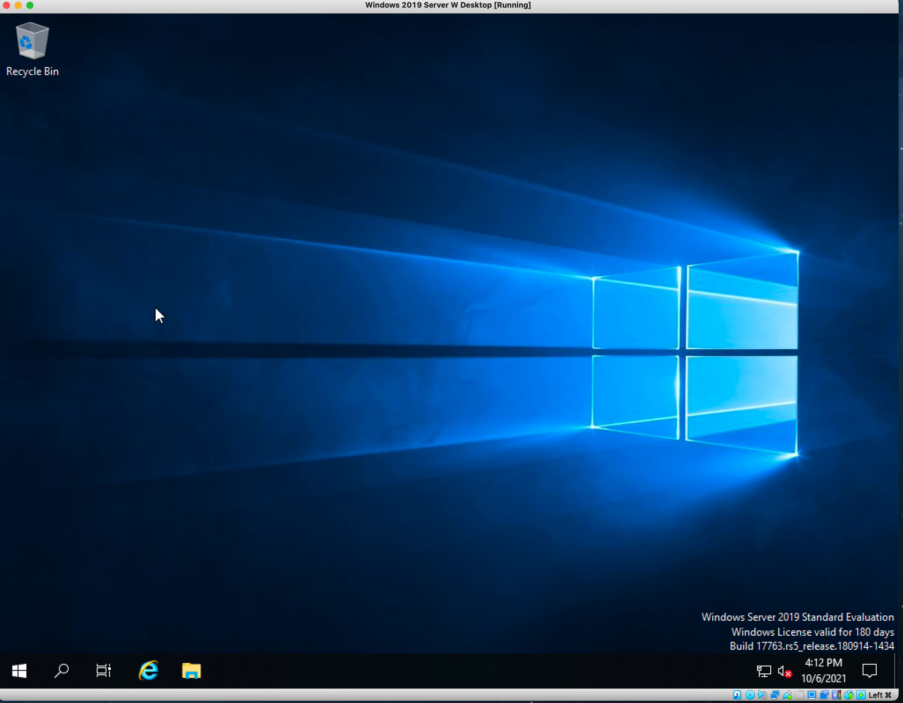
{"action": "mouse_move", "coordinate": [7, 22]}
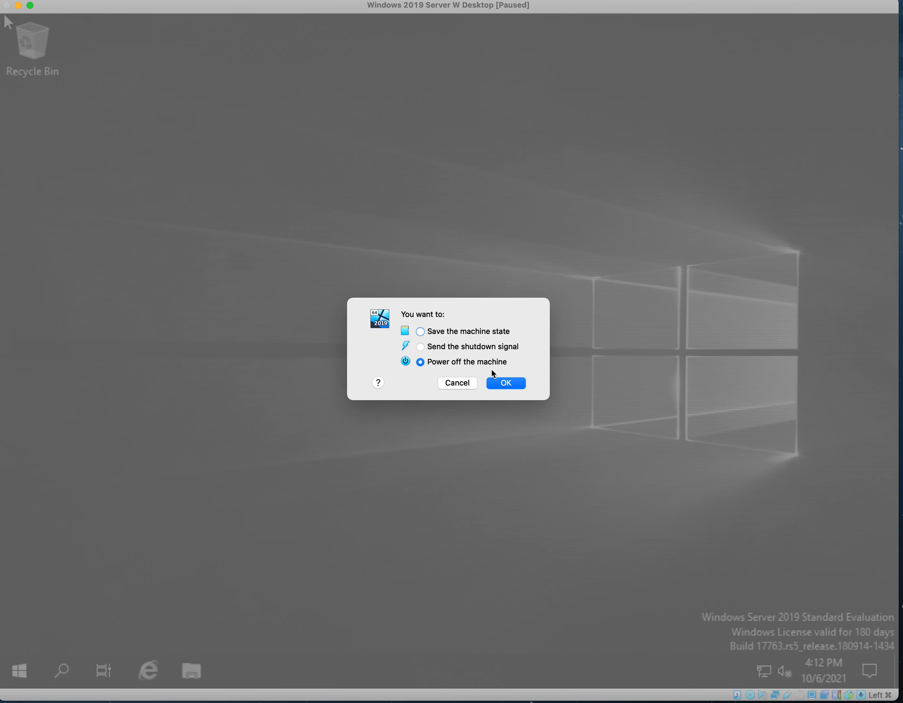
Confirm powering off the Windows 2019 Server W Desktop virtual machine
{"action": "left_click", "coordinate": [505, 383]}
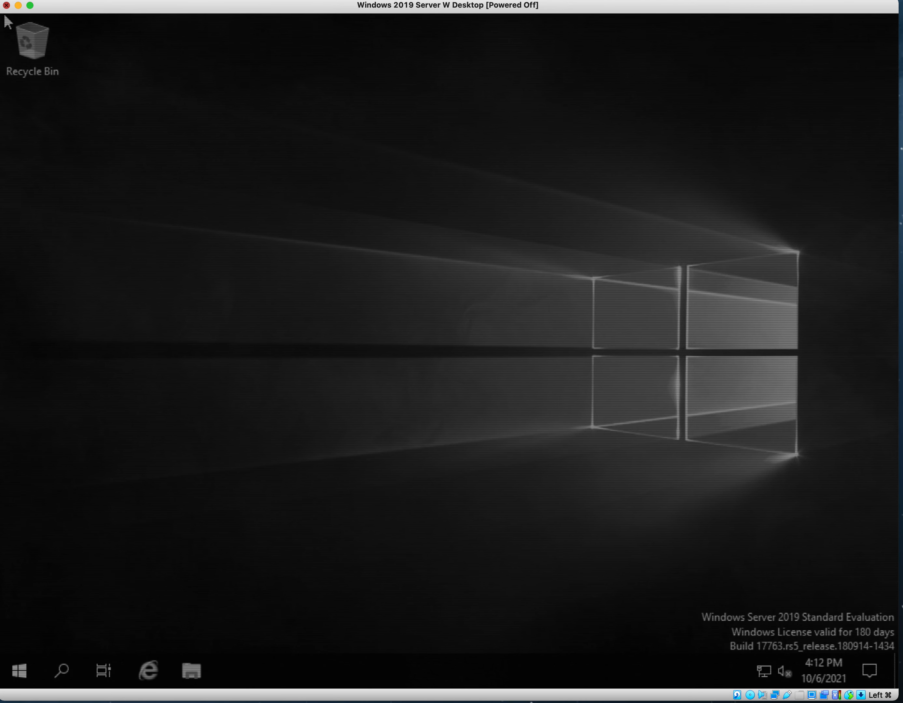